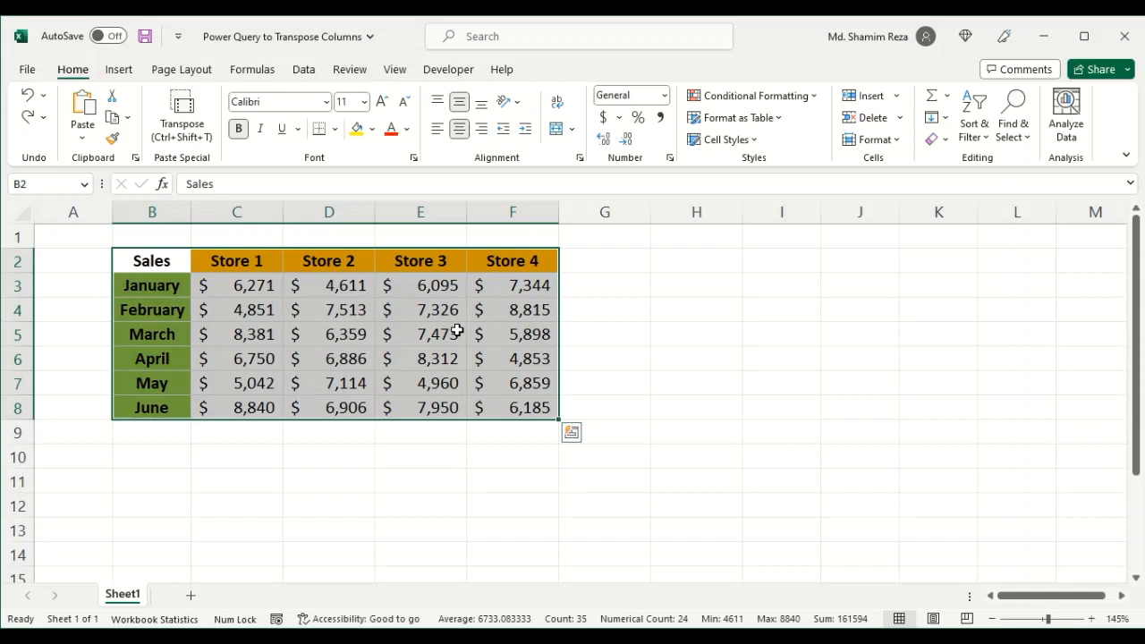
mouse_move(364, 298)
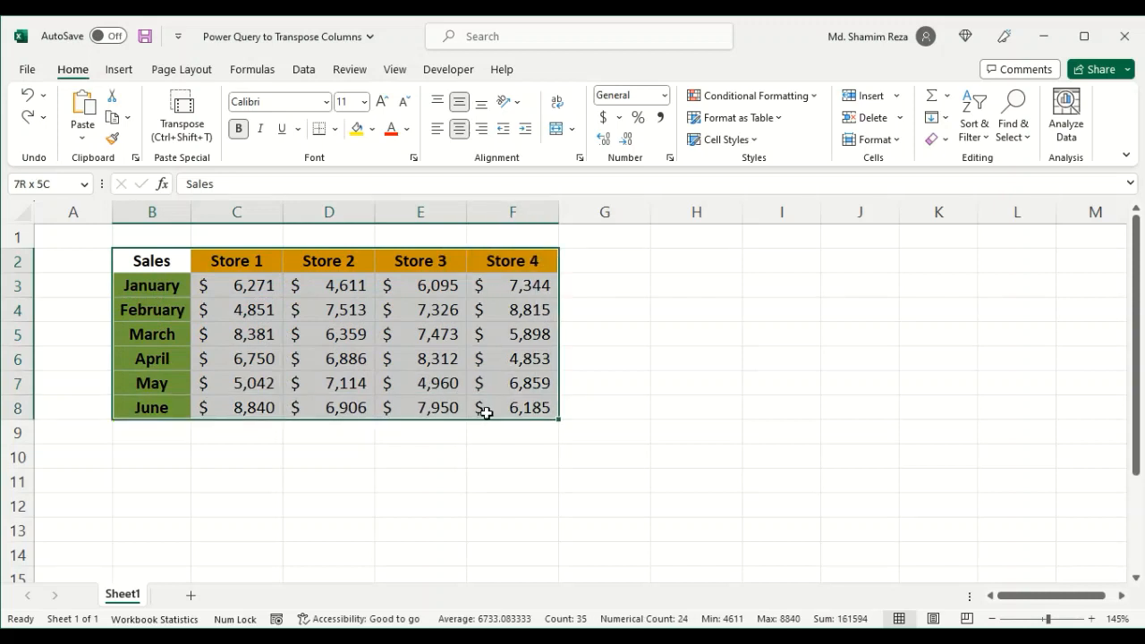
Step: Switch to the Data ribbon tab to show the Get & Transform tools
click(151, 260)
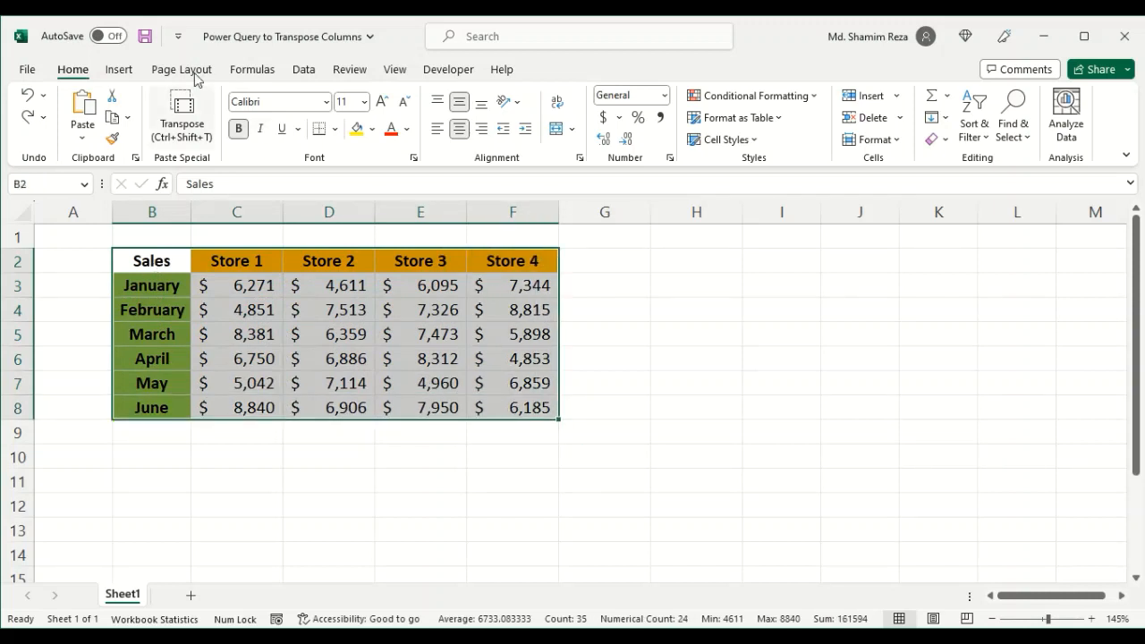
click(304, 69)
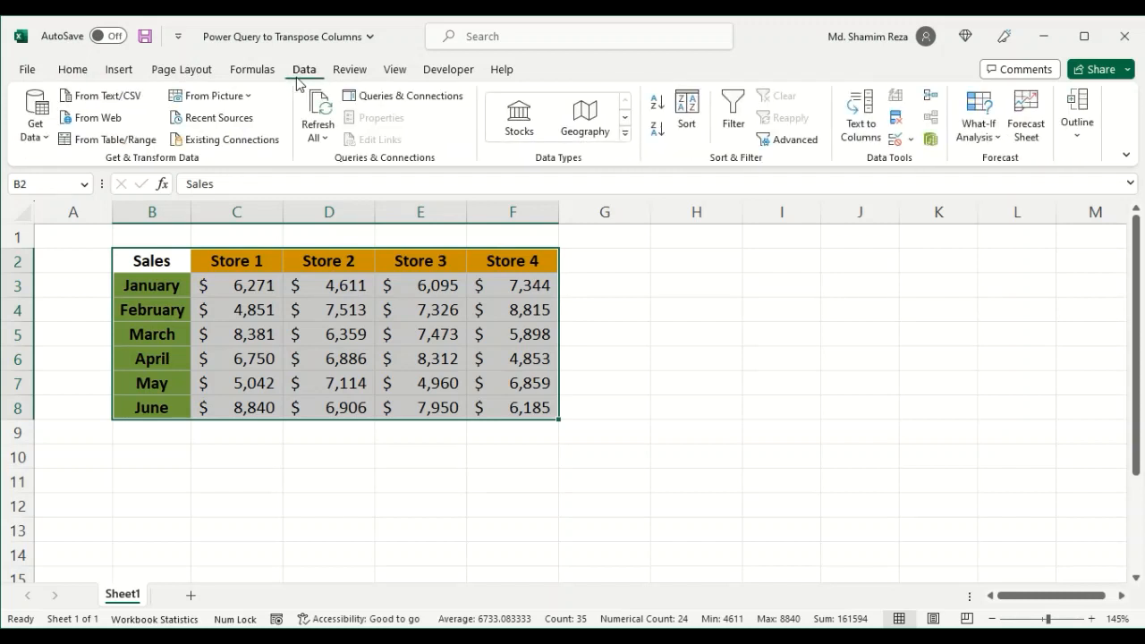
mouse_move(106, 168)
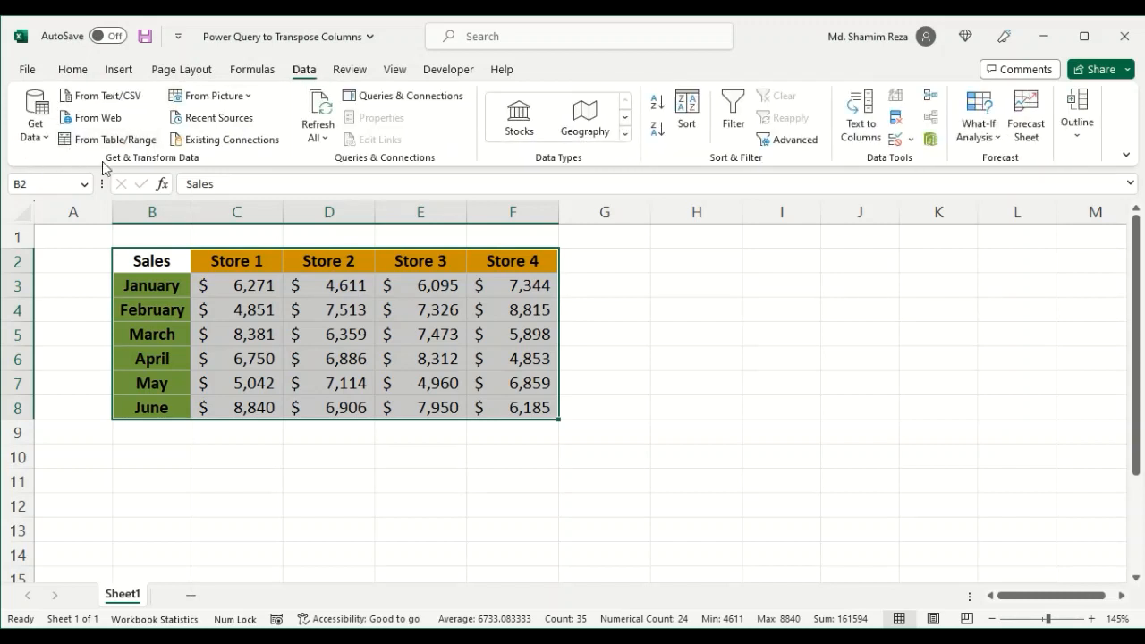
mouse_move(201, 165)
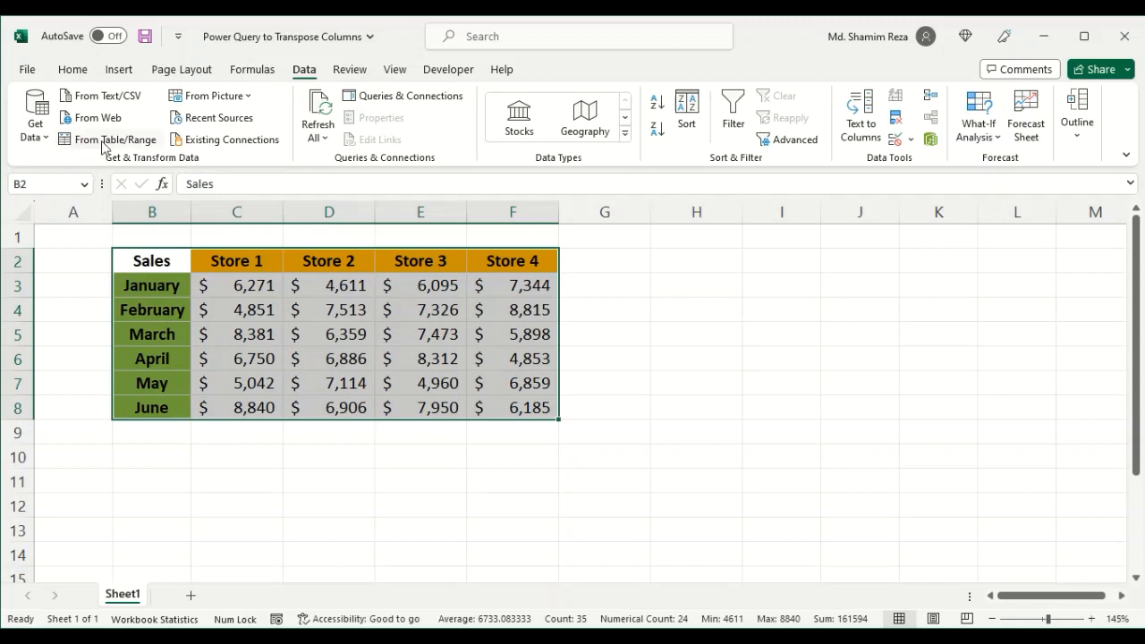
mouse_move(116, 139)
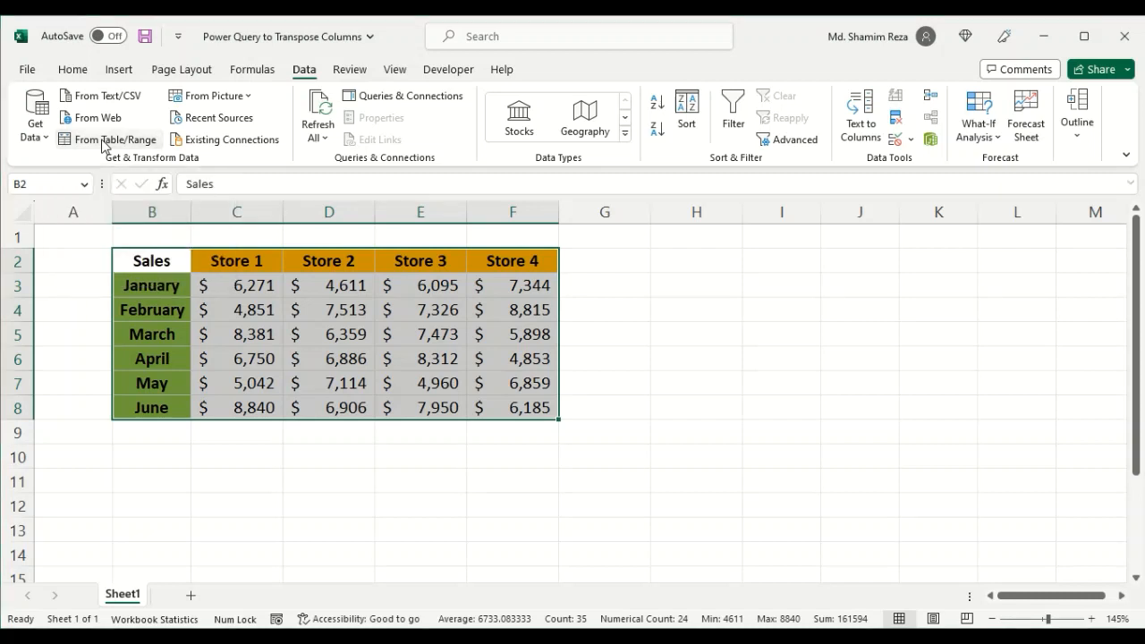
Step: Create a headerless table from $B$2:$F$8 via From Table/Range and open it in Power Query
click(115, 139)
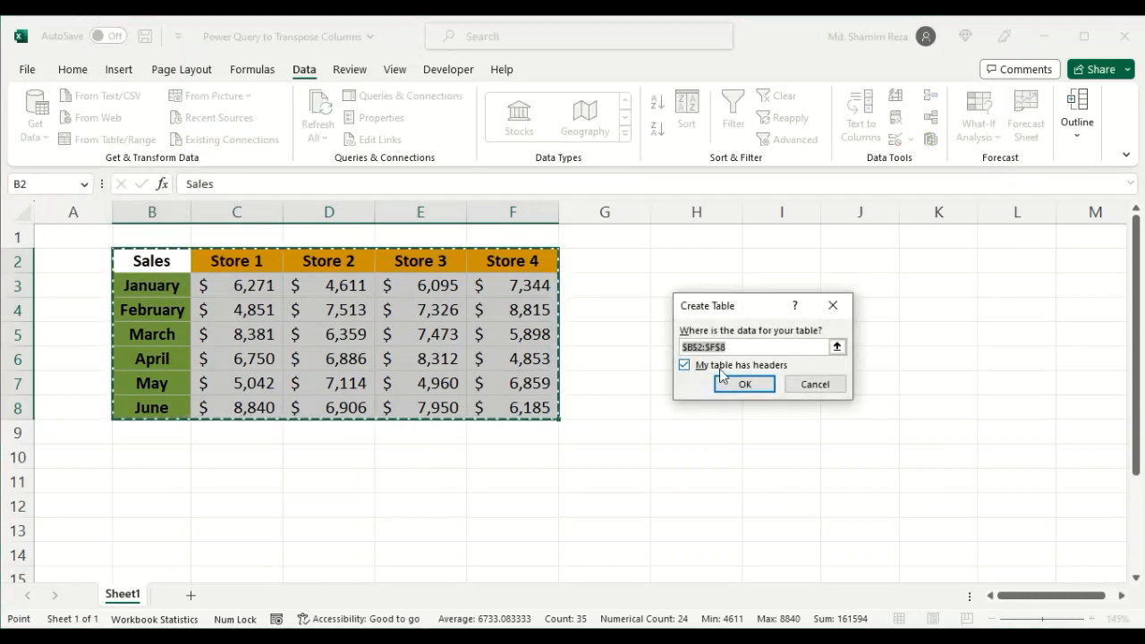
mouse_move(738, 380)
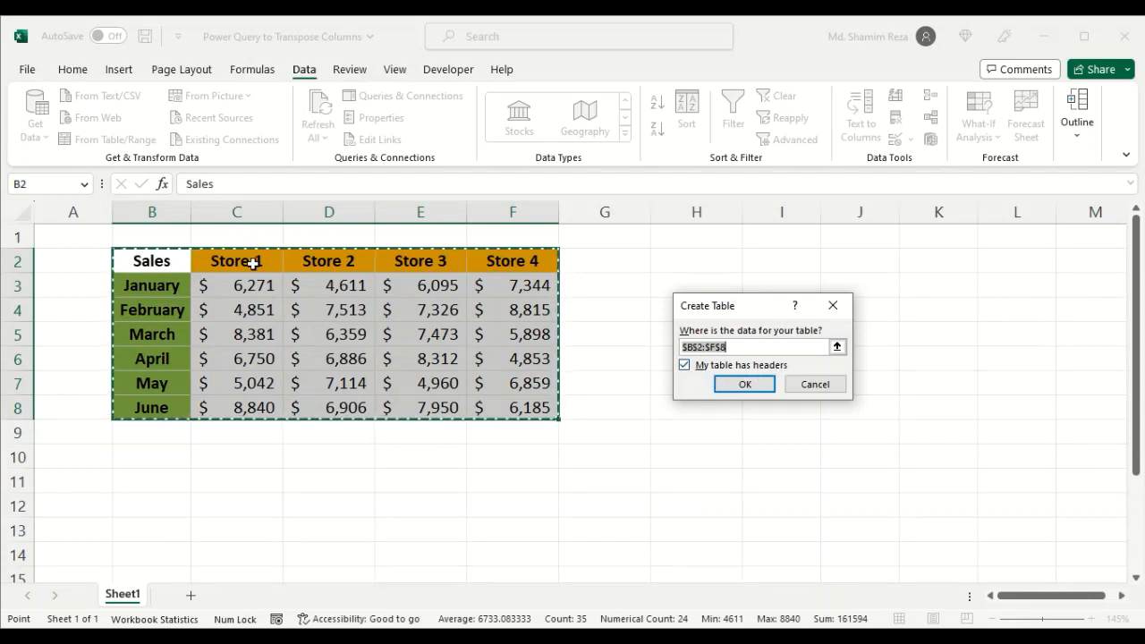
mouse_move(481, 265)
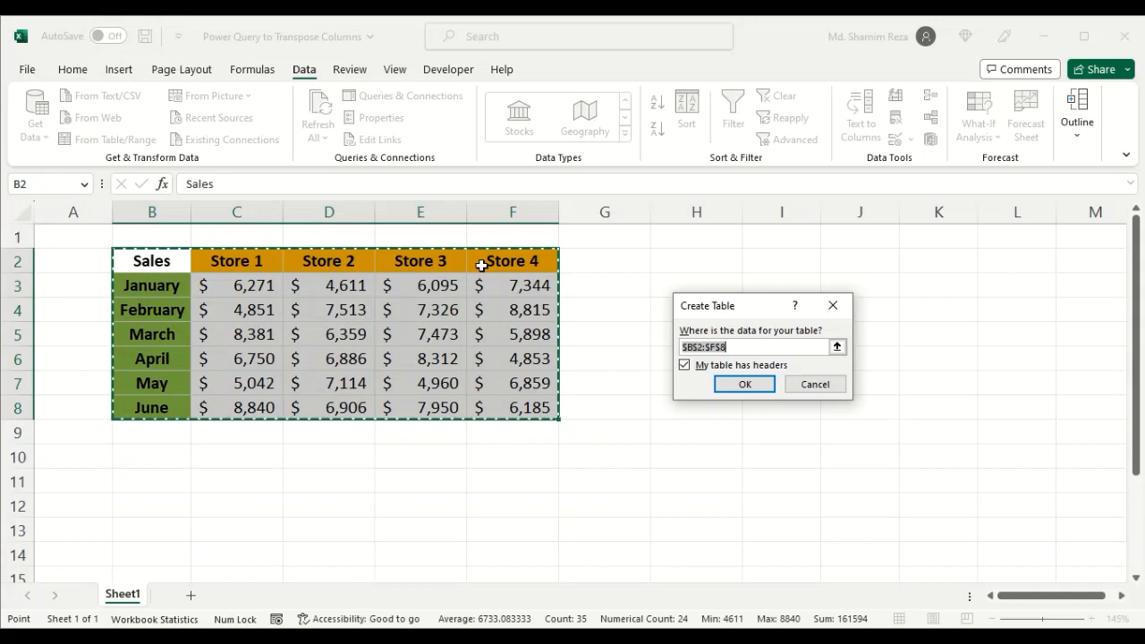
mouse_move(141, 330)
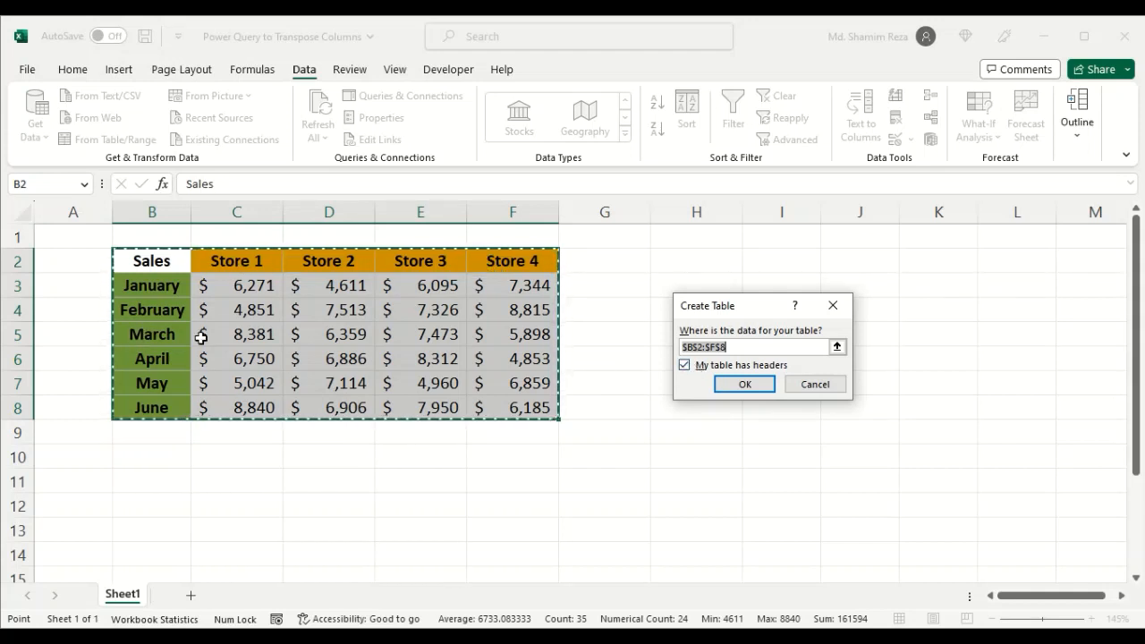
click(685, 364)
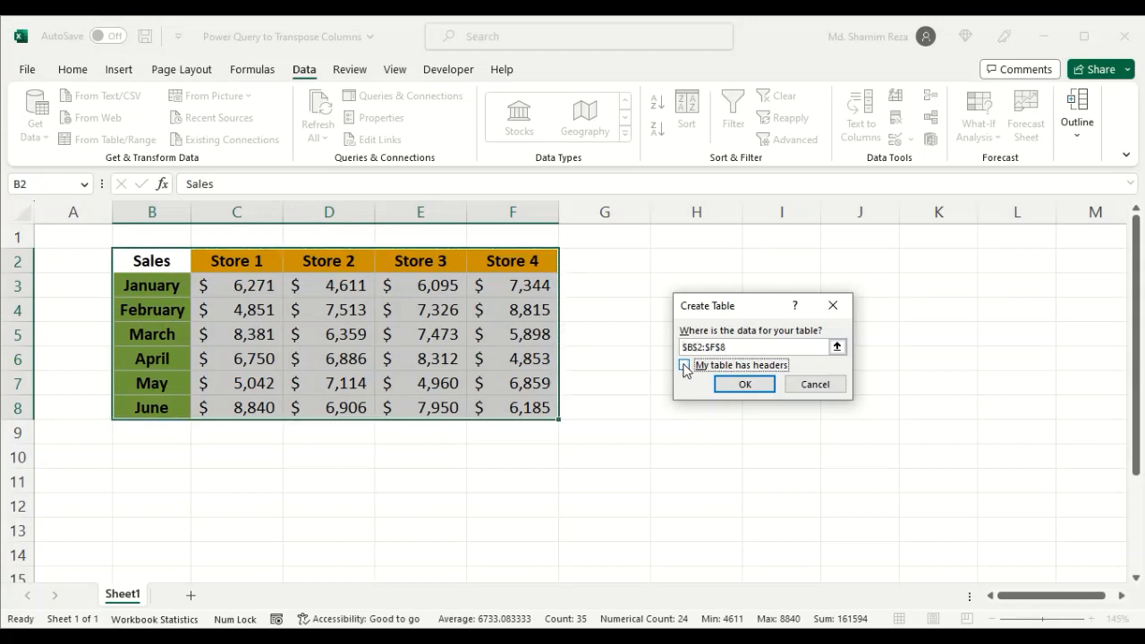
click(685, 364)
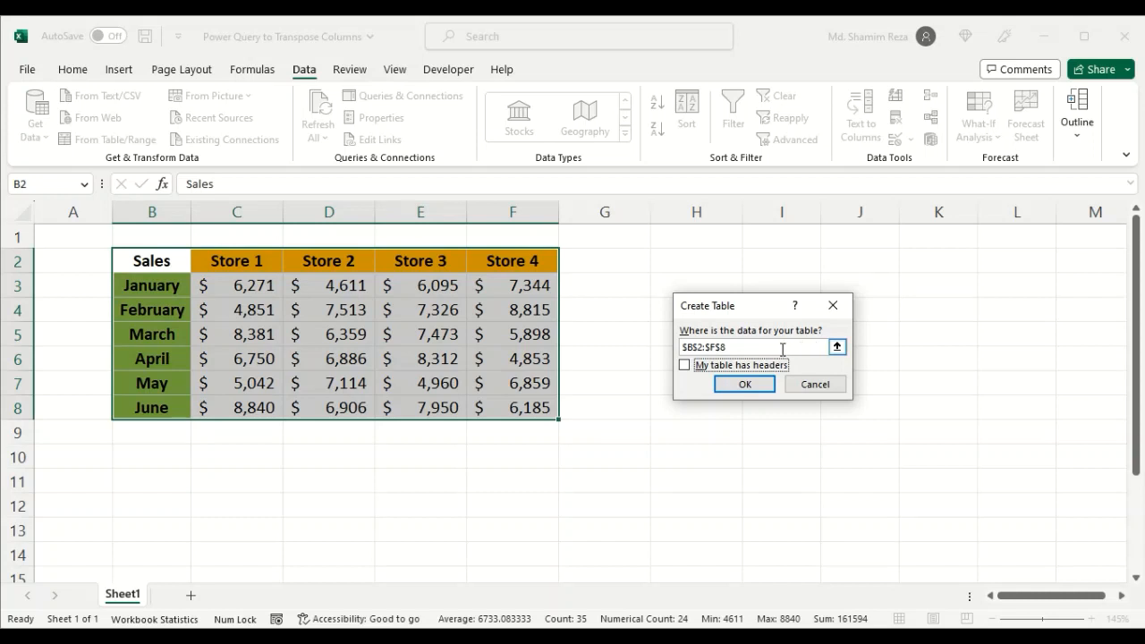
click(837, 347)
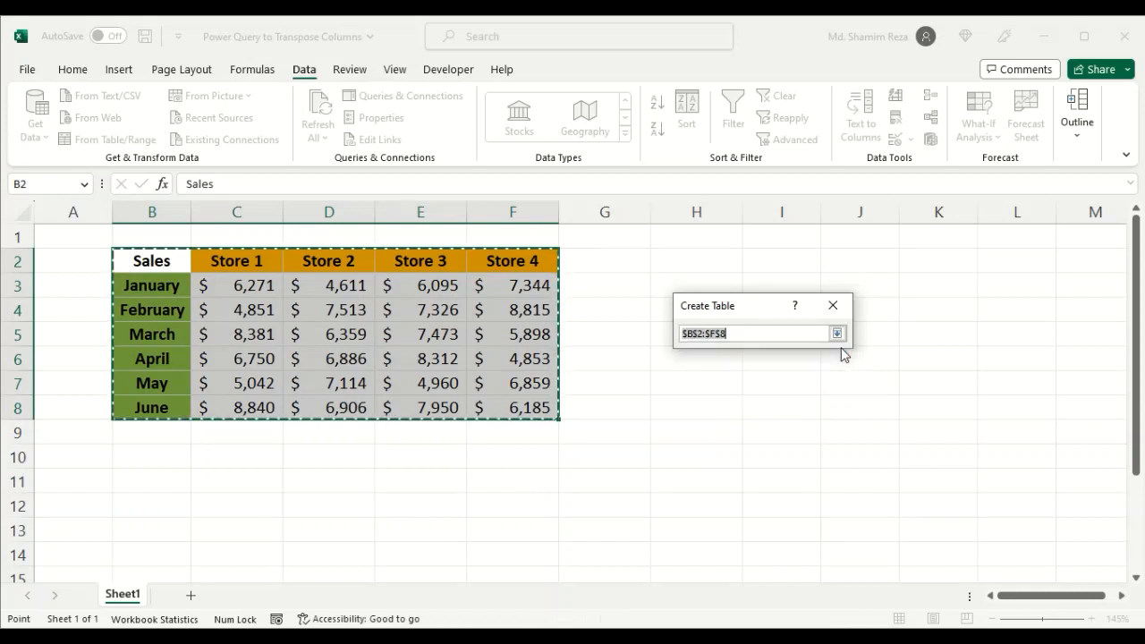
drag(554, 407, 463, 383)
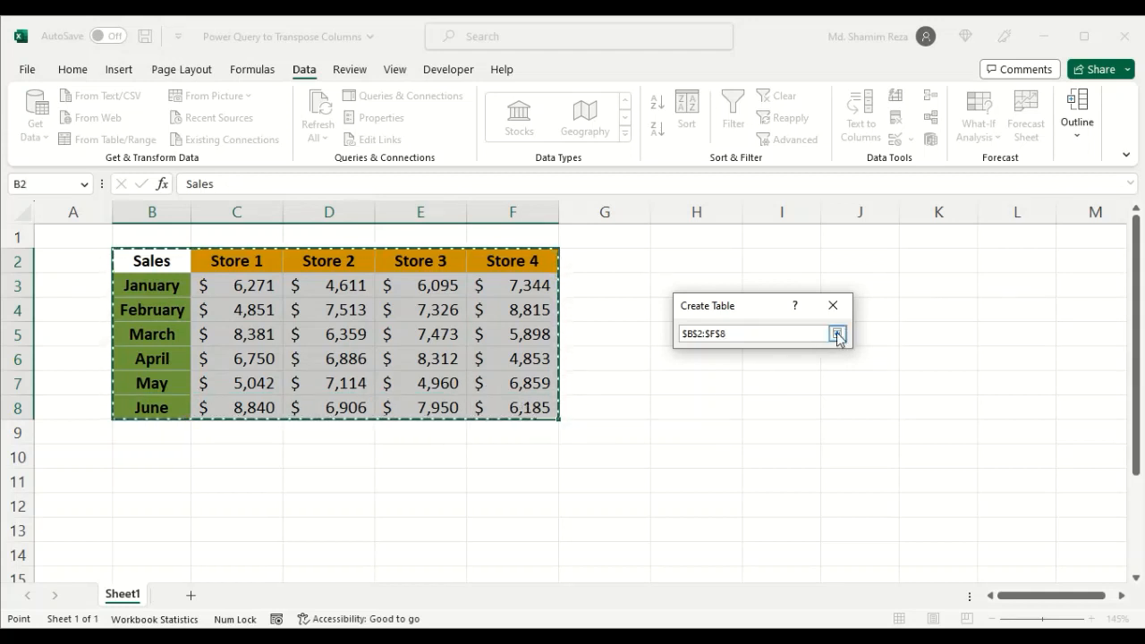
click(838, 334)
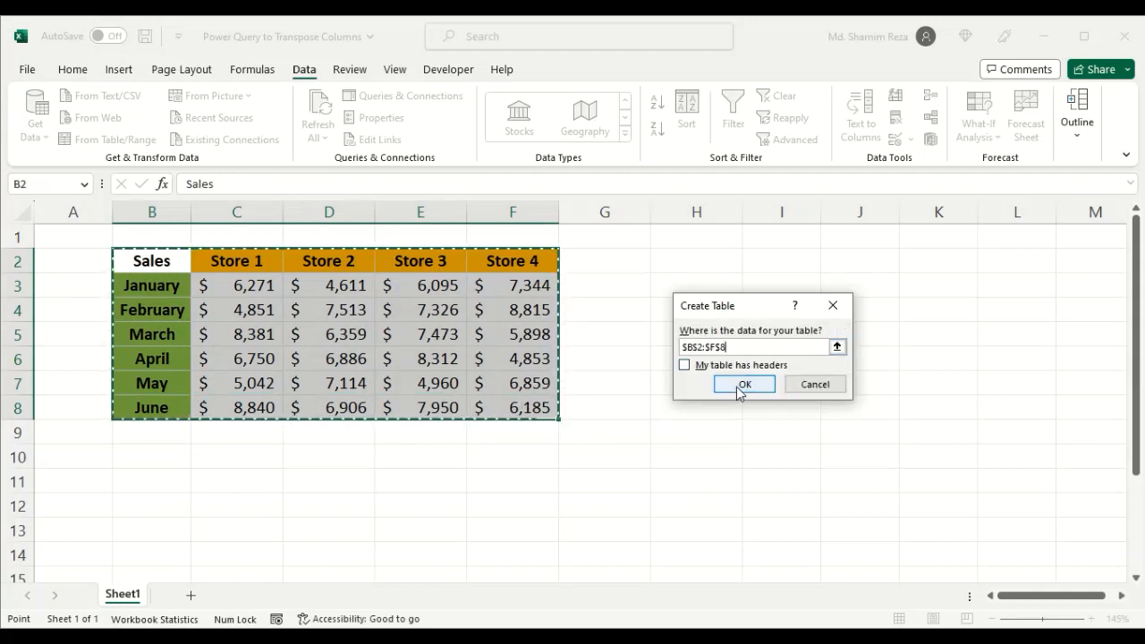
click(744, 384)
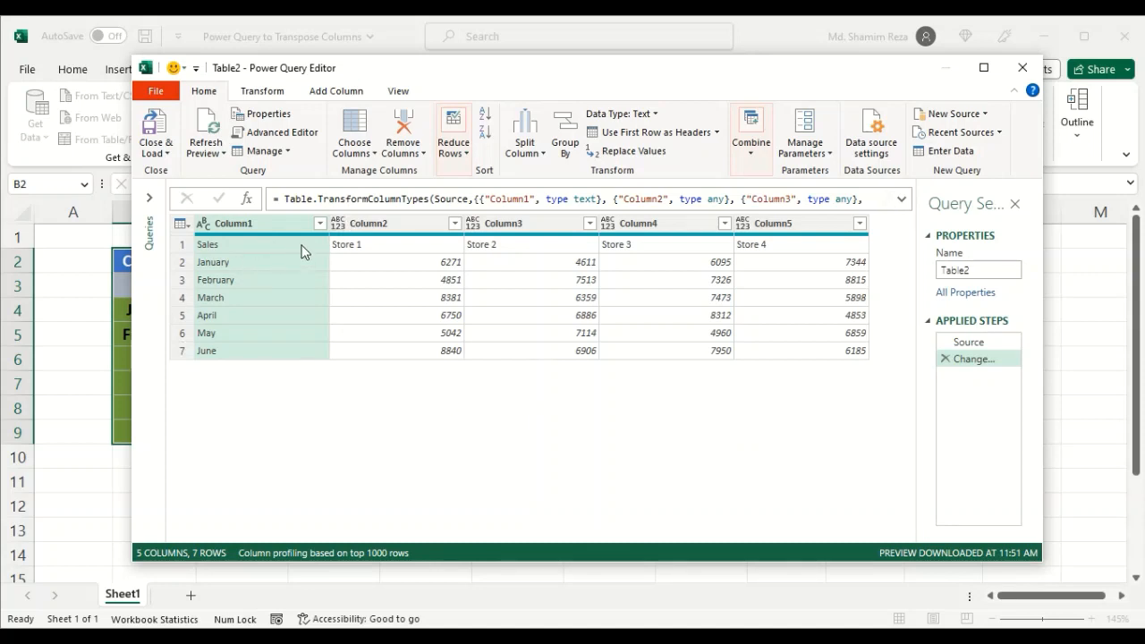
mouse_move(264, 350)
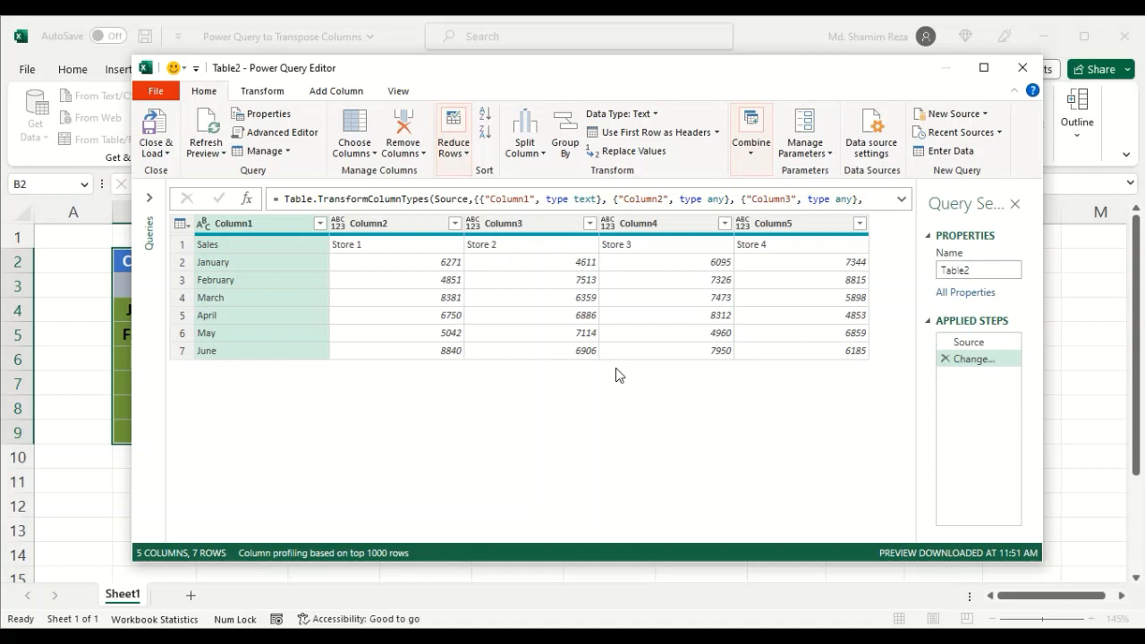
mouse_move(410, 248)
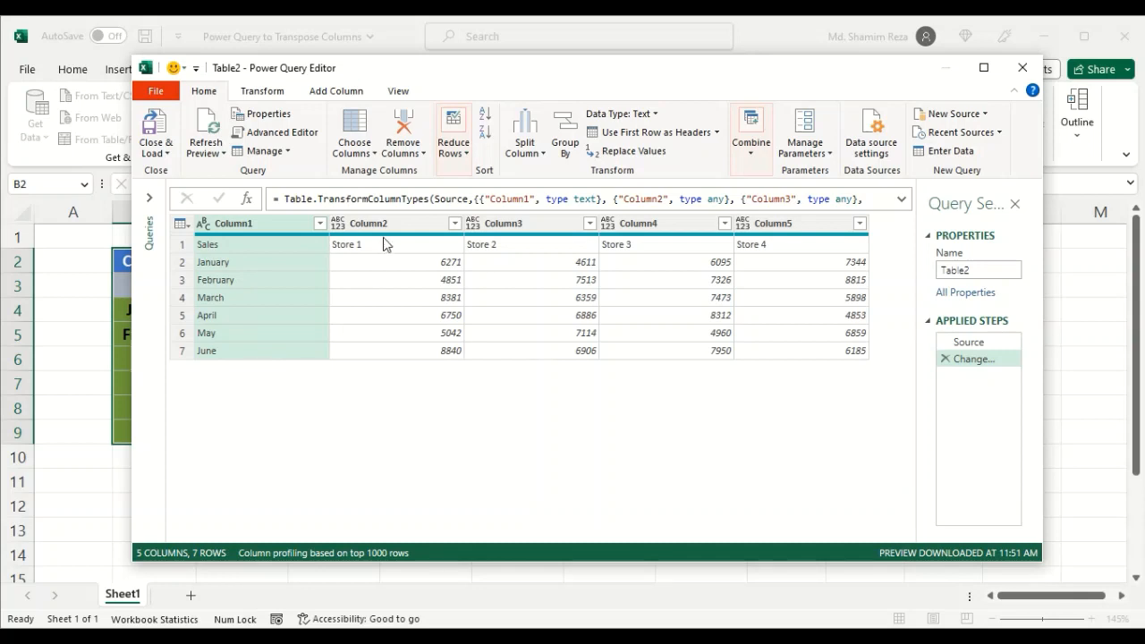
mouse_move(495, 357)
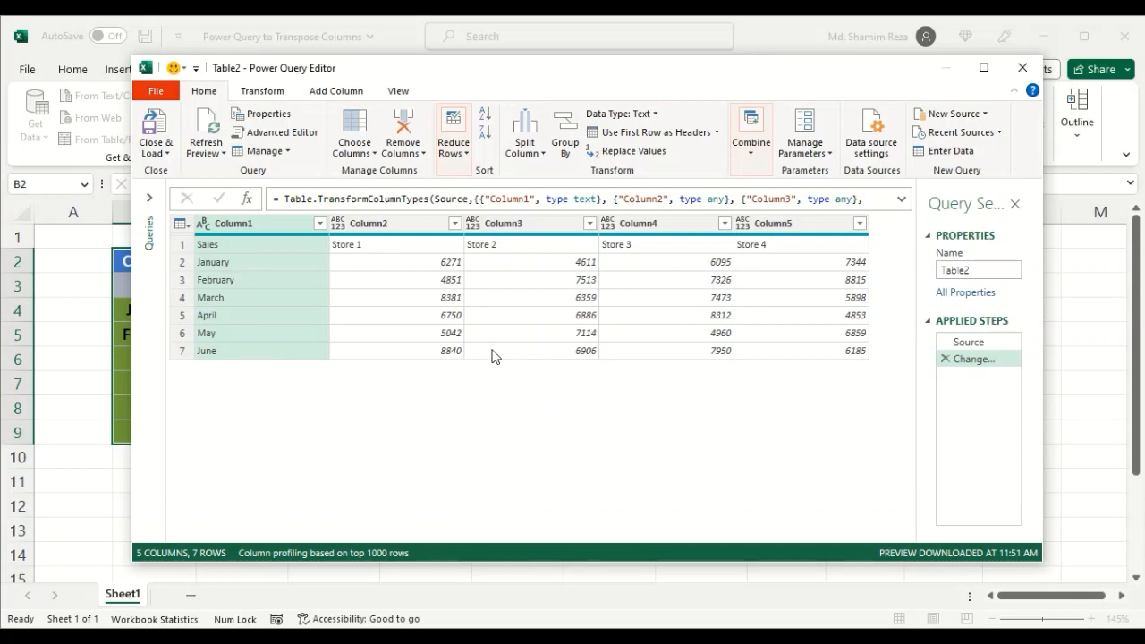
mouse_move(351, 375)
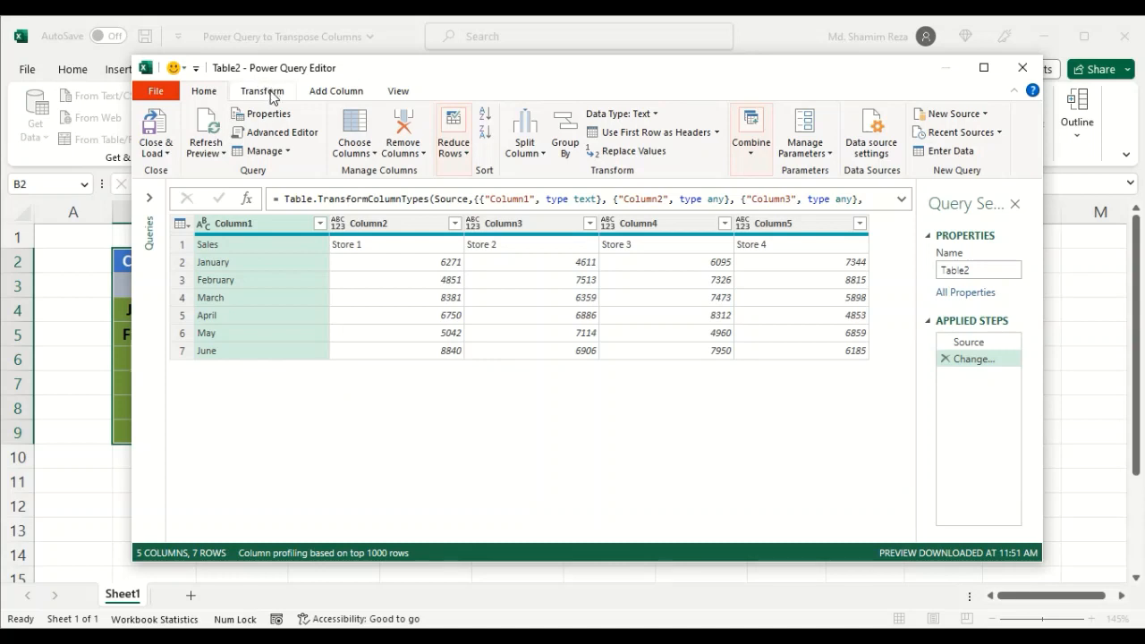
Step: Apply Transpose from the Transform tab to the sales query
click(262, 90)
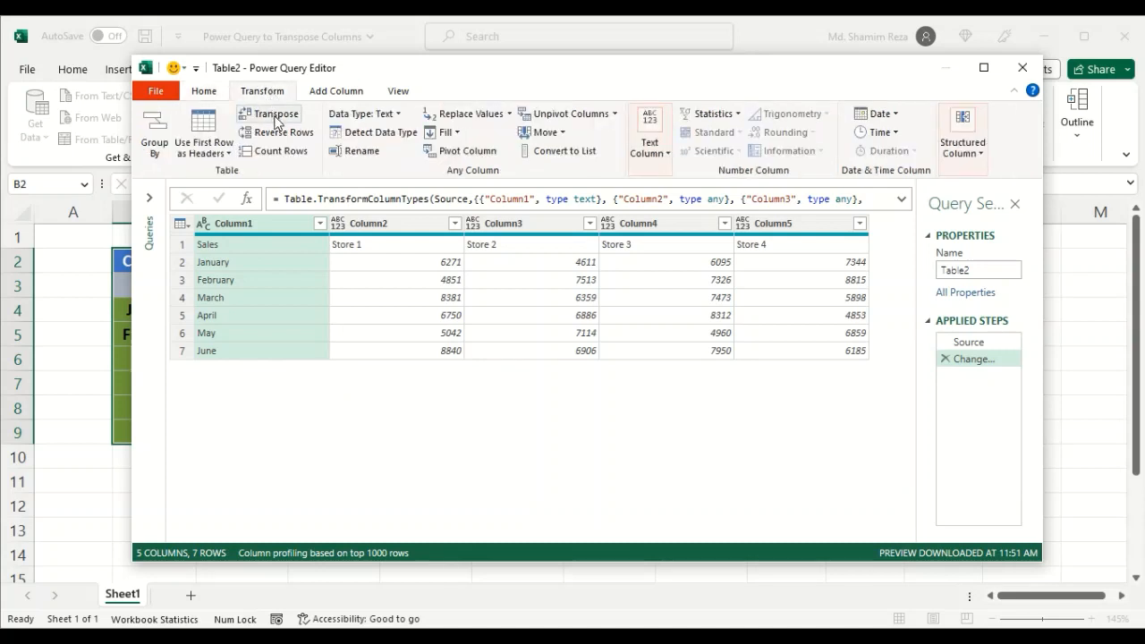
mouse_move(271, 113)
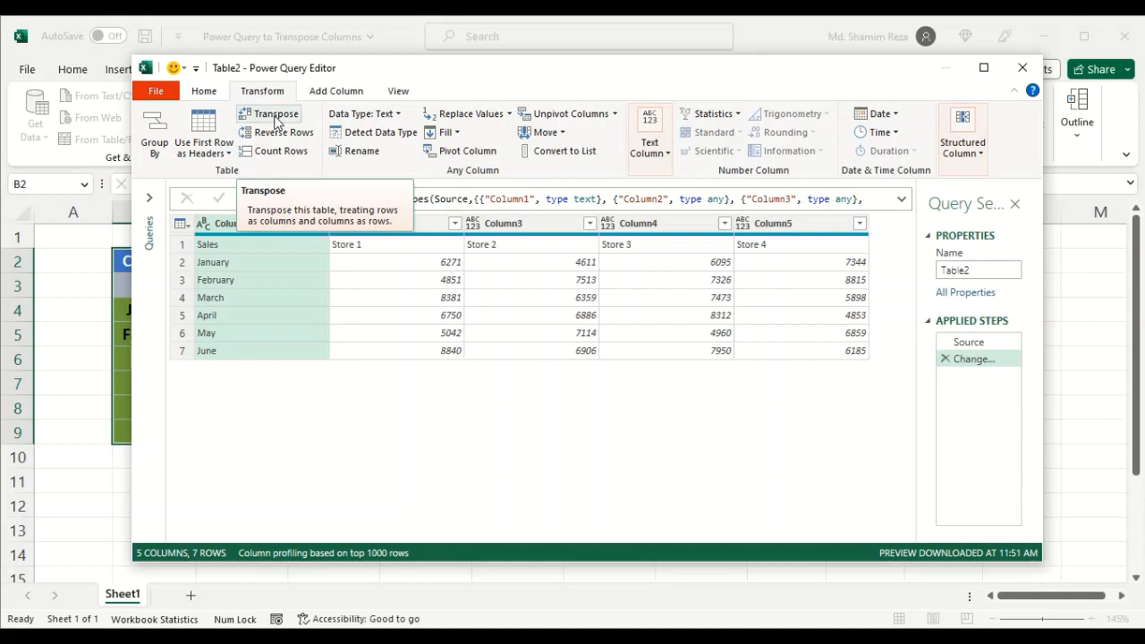
click(275, 114)
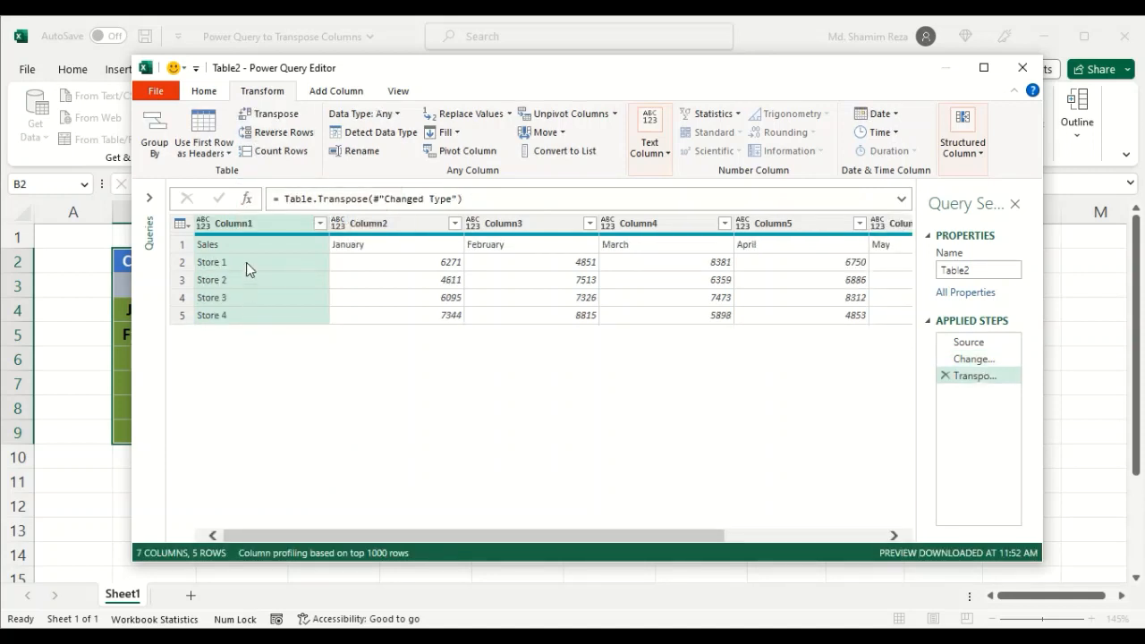
mouse_move(259, 325)
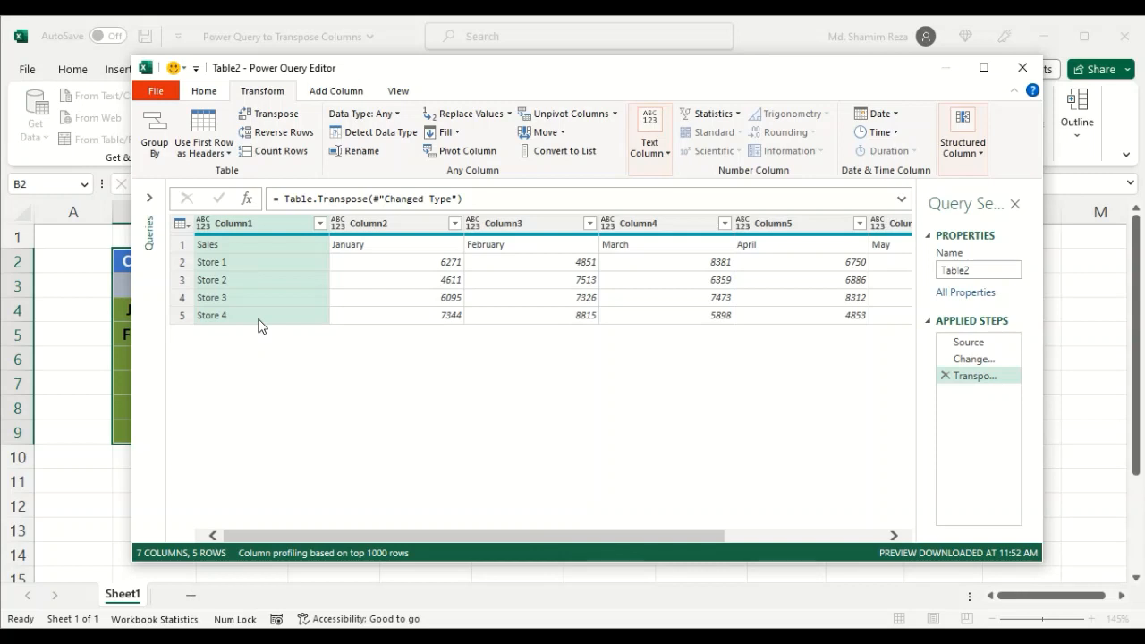
mouse_move(867, 262)
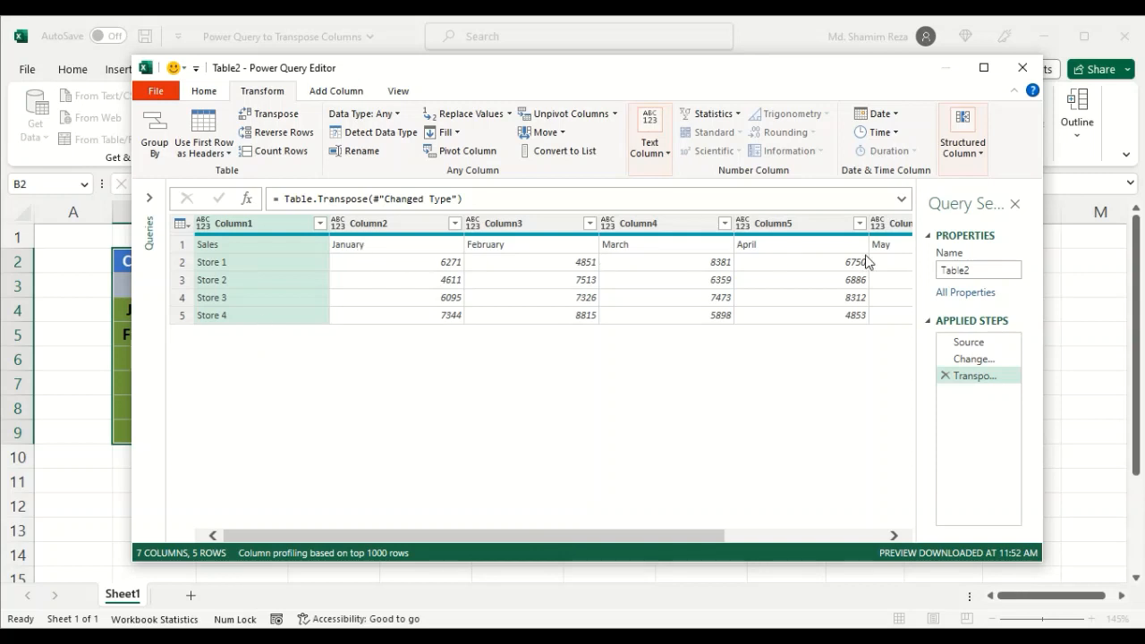
mouse_move(150, 376)
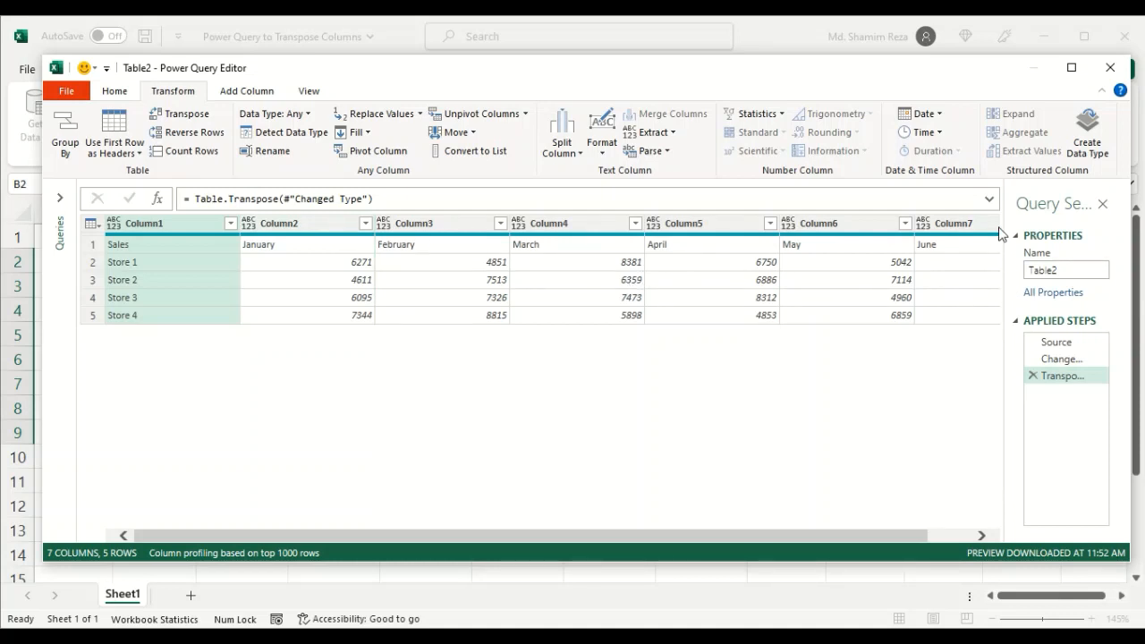
mouse_move(927, 287)
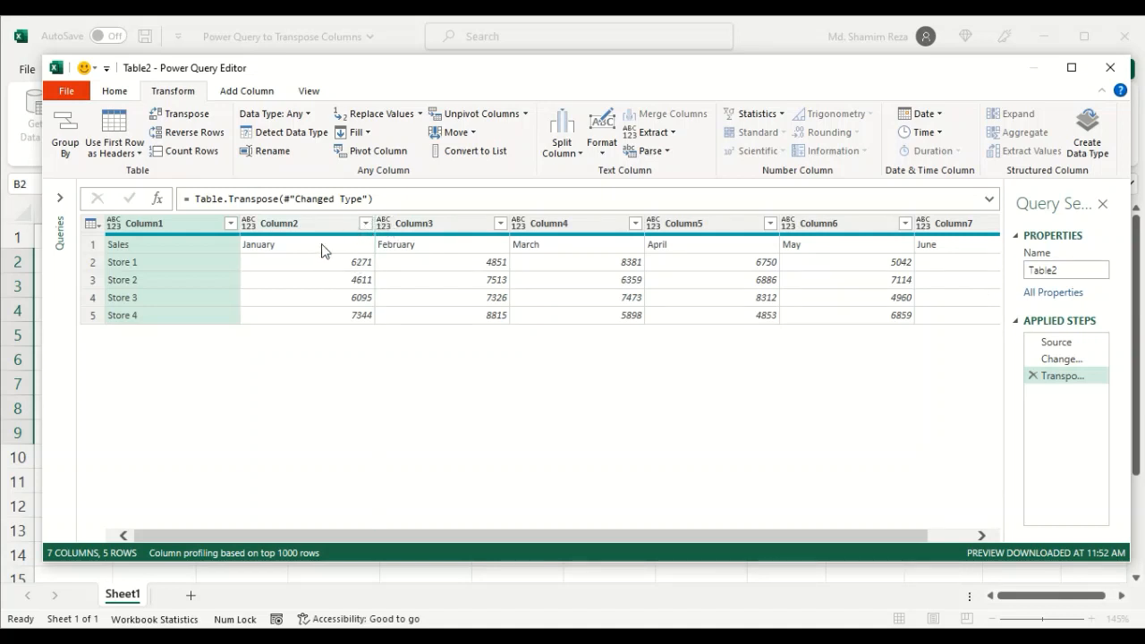
mouse_move(948, 433)
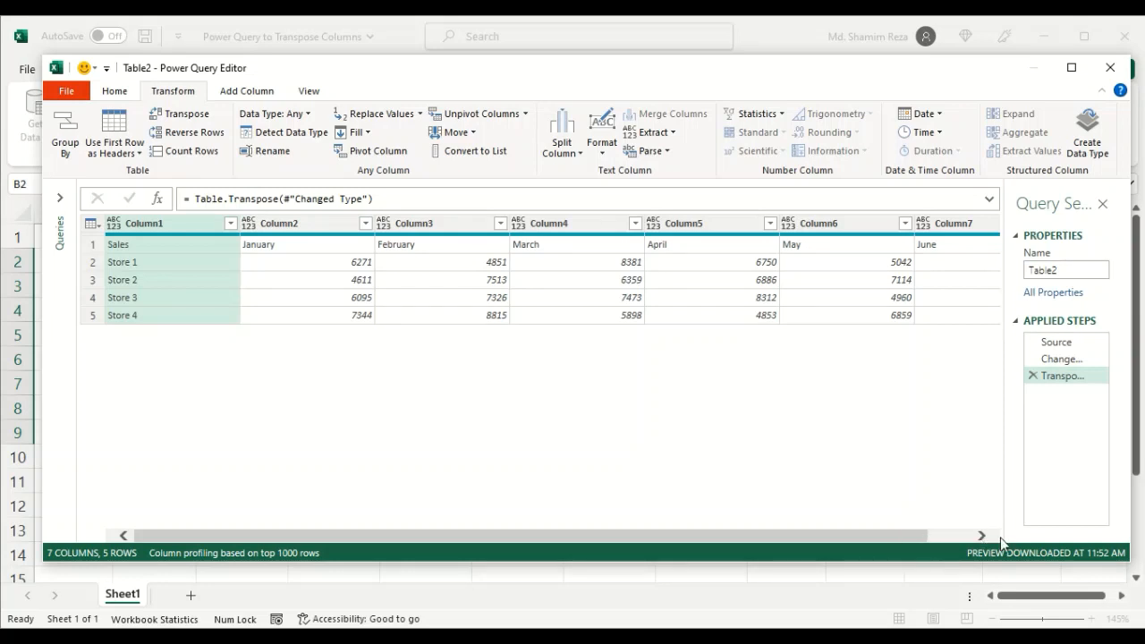
mouse_move(613, 513)
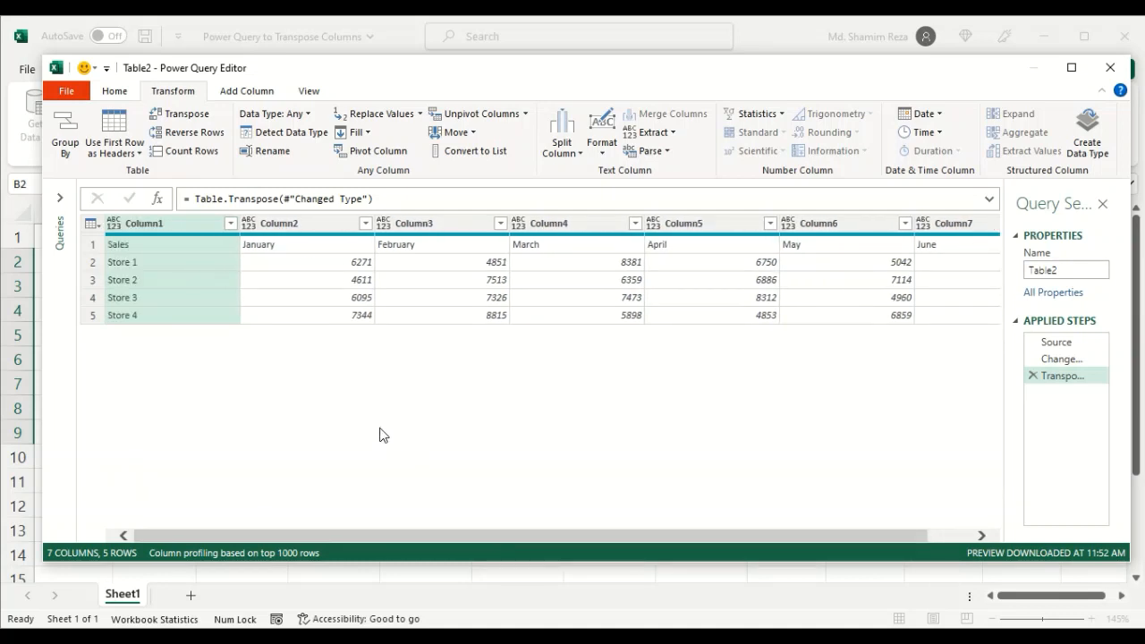
mouse_move(273, 297)
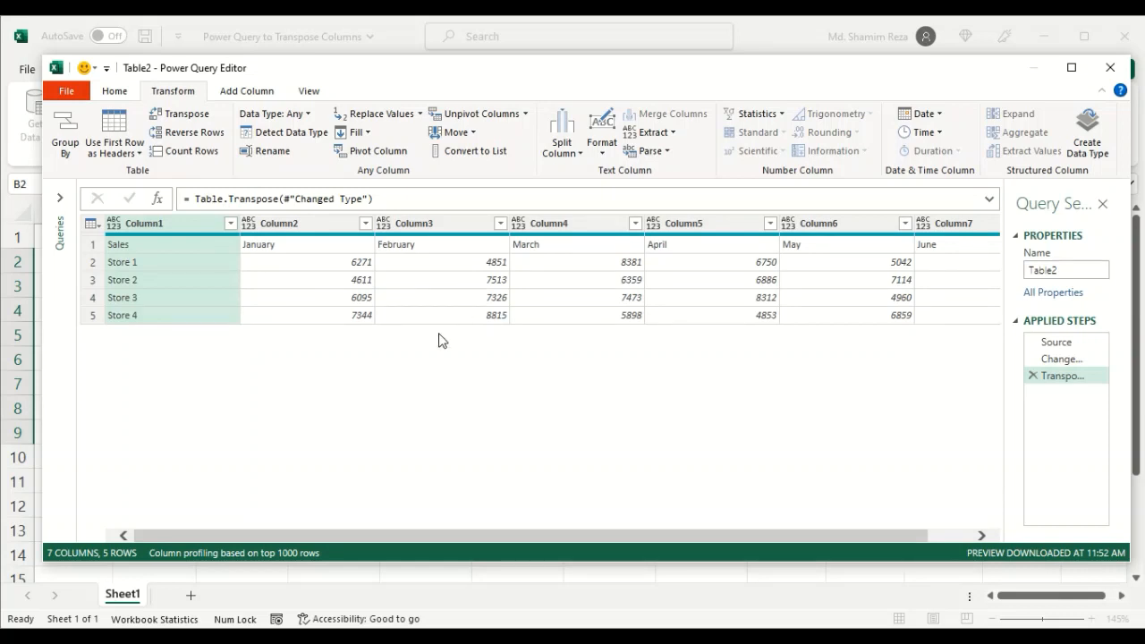
mouse_move(303, 314)
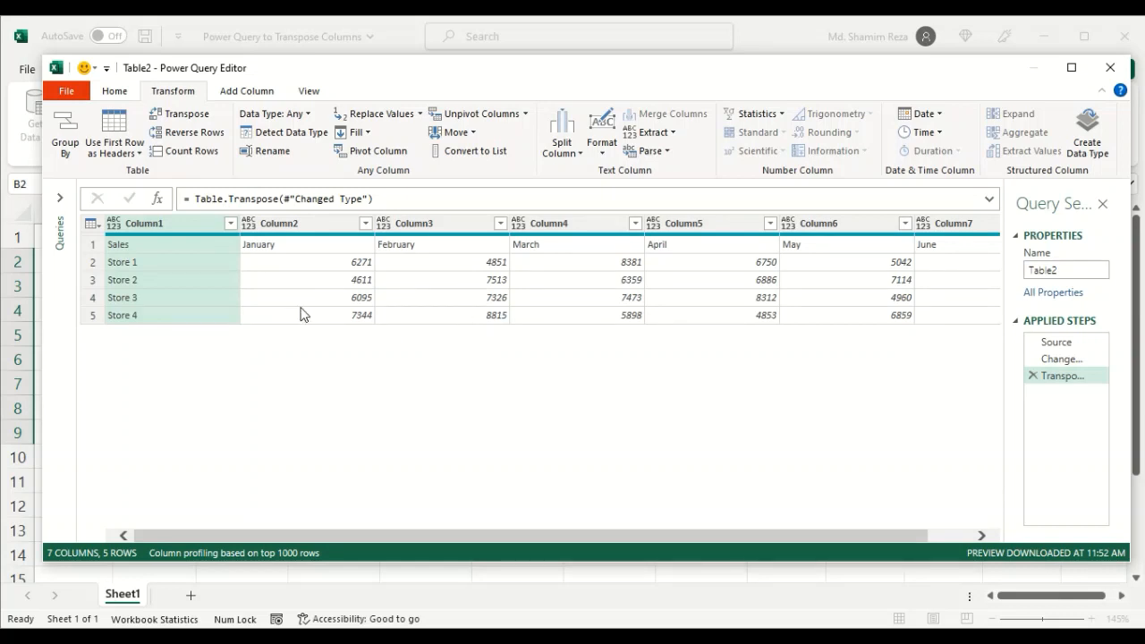
Step: Open the Power Query File menu with its Close & Load options
click(66, 90)
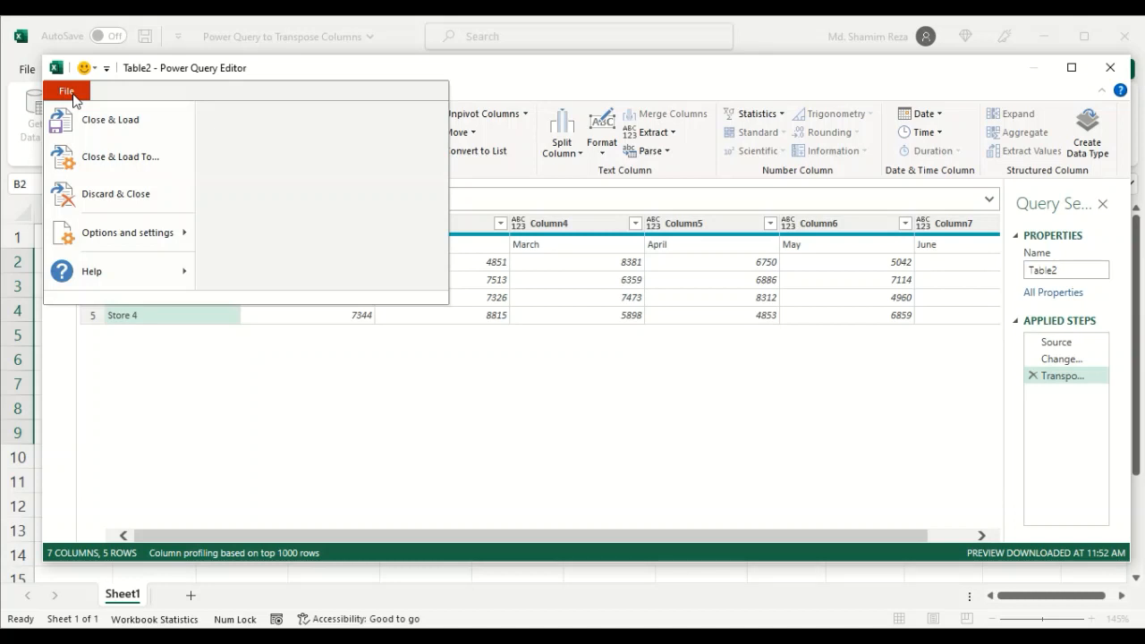
mouse_move(120, 119)
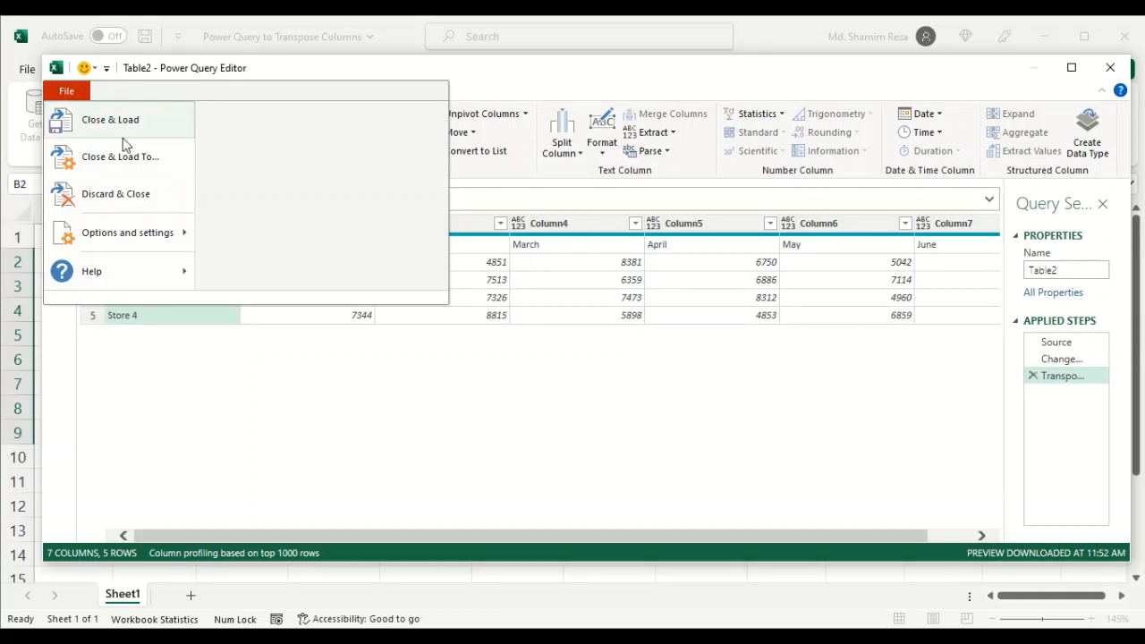
mouse_move(160, 132)
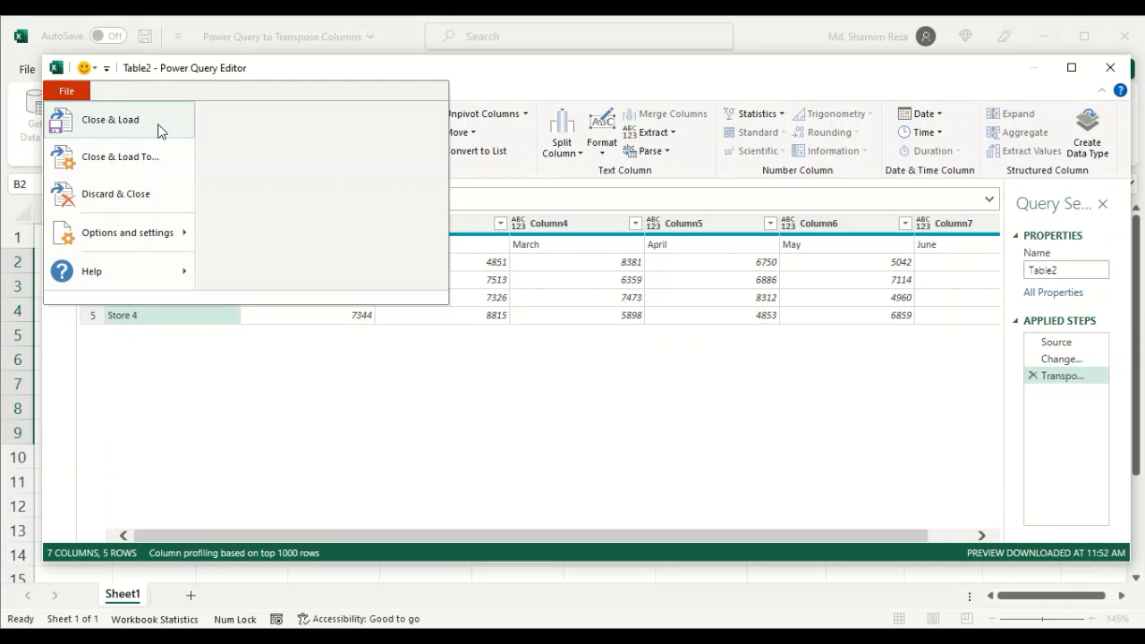
mouse_move(172, 158)
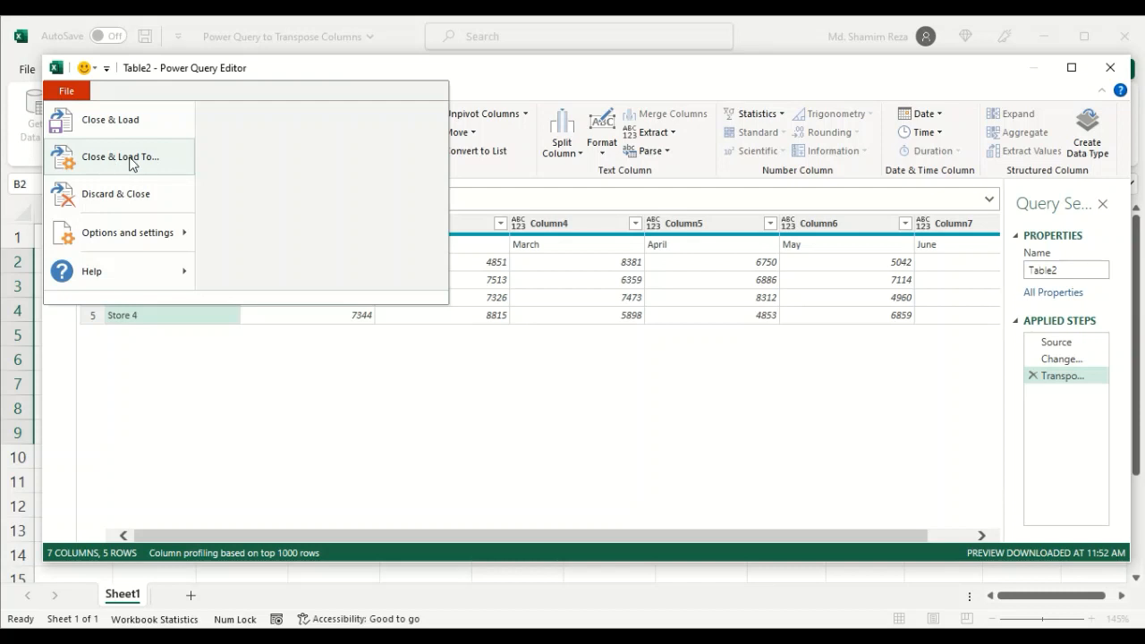
mouse_move(153, 165)
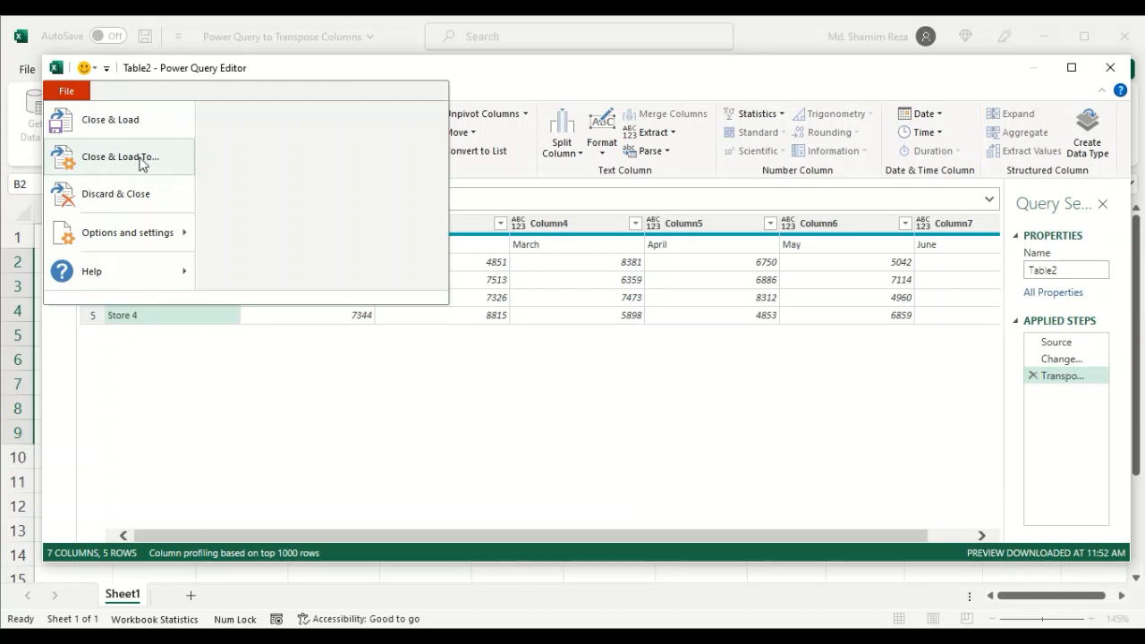
mouse_move(159, 159)
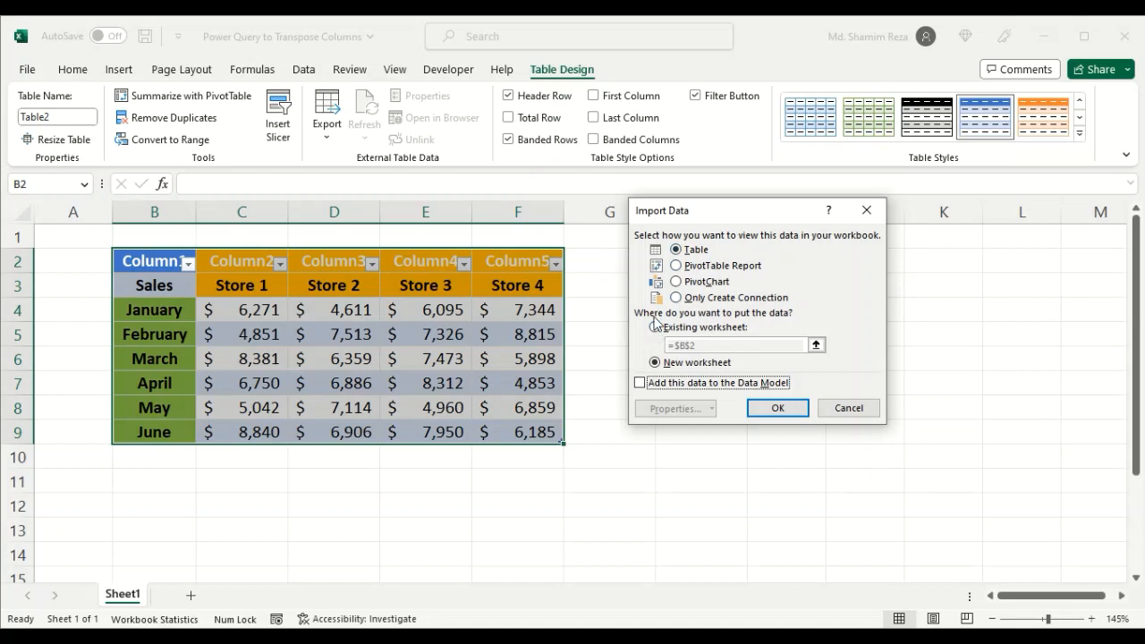
mouse_move(656, 327)
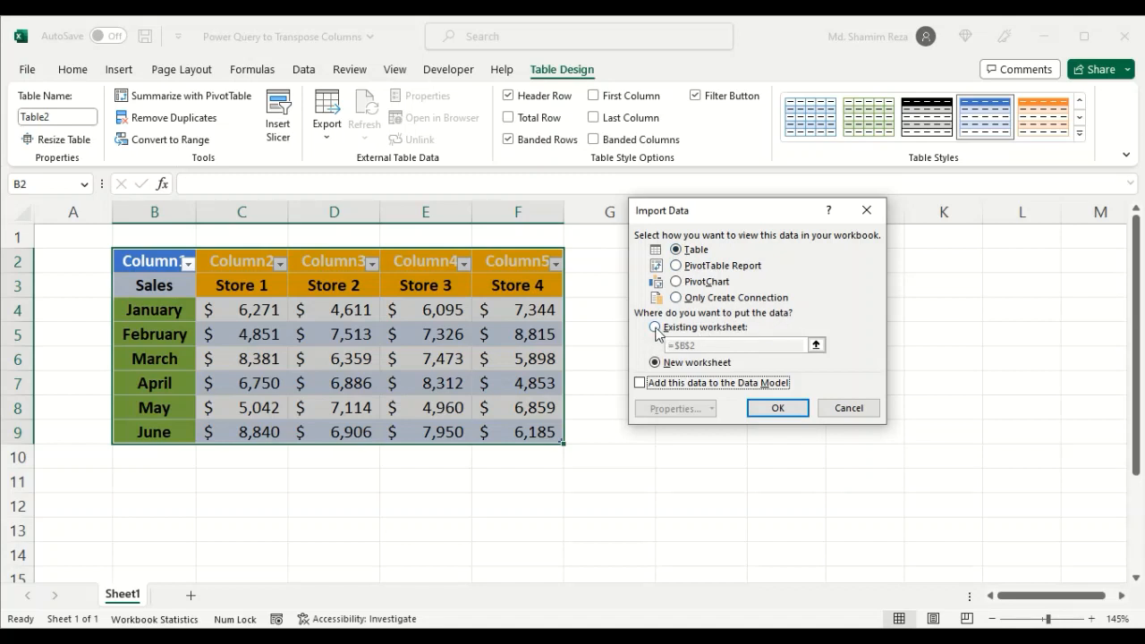
Step: Set Import Data to load onto the existing worksheet at cell B11
click(676, 327)
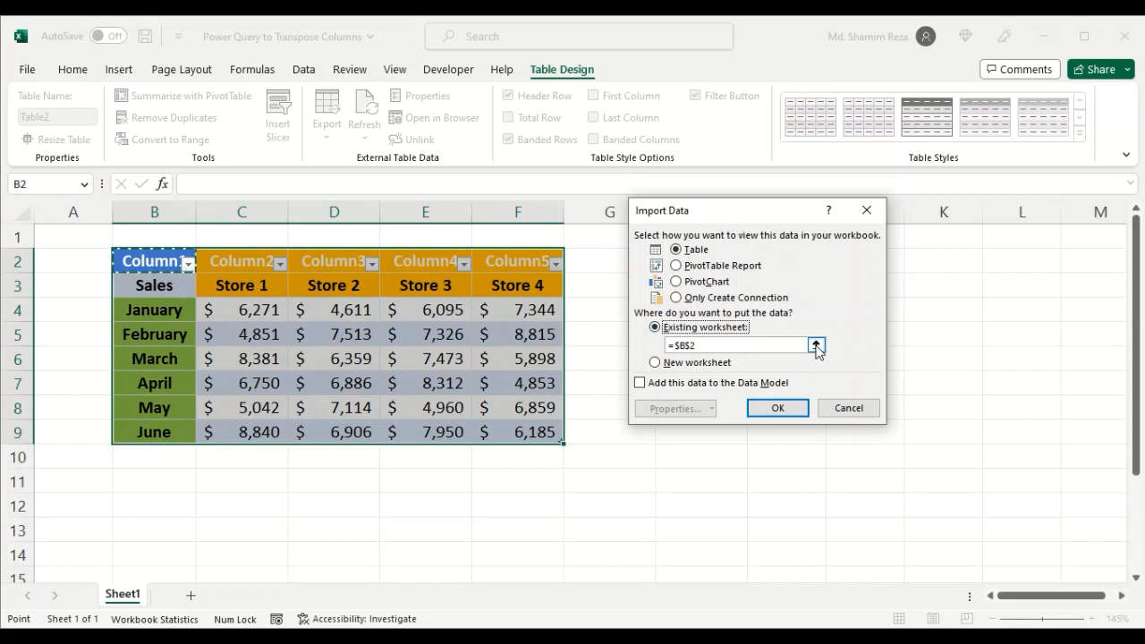
click(815, 345)
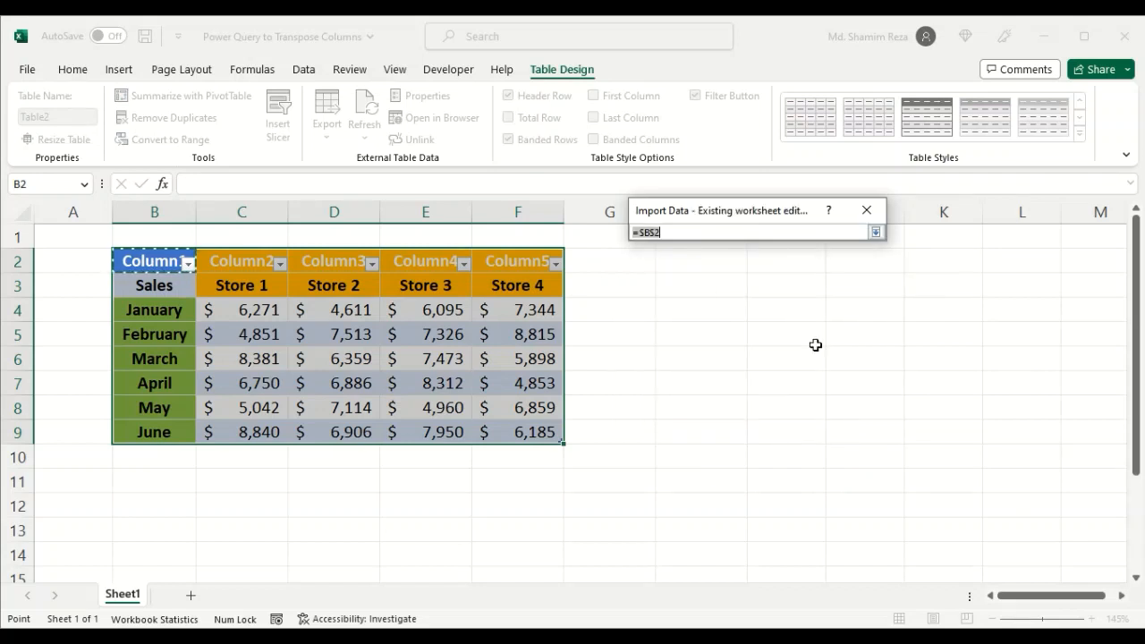
mouse_move(156, 489)
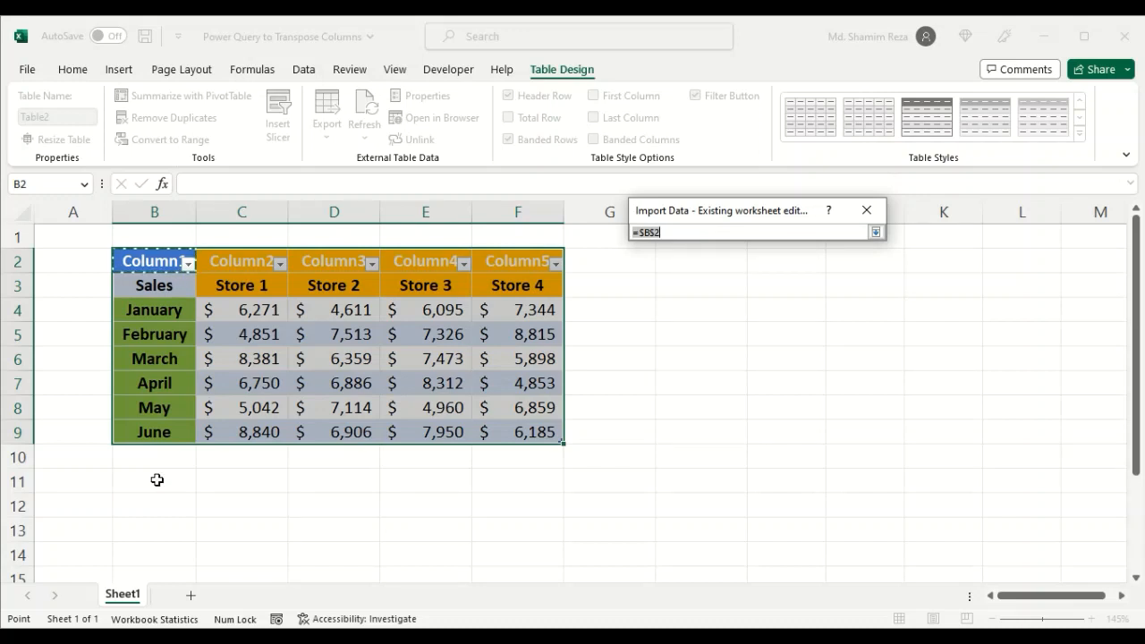
click(154, 481)
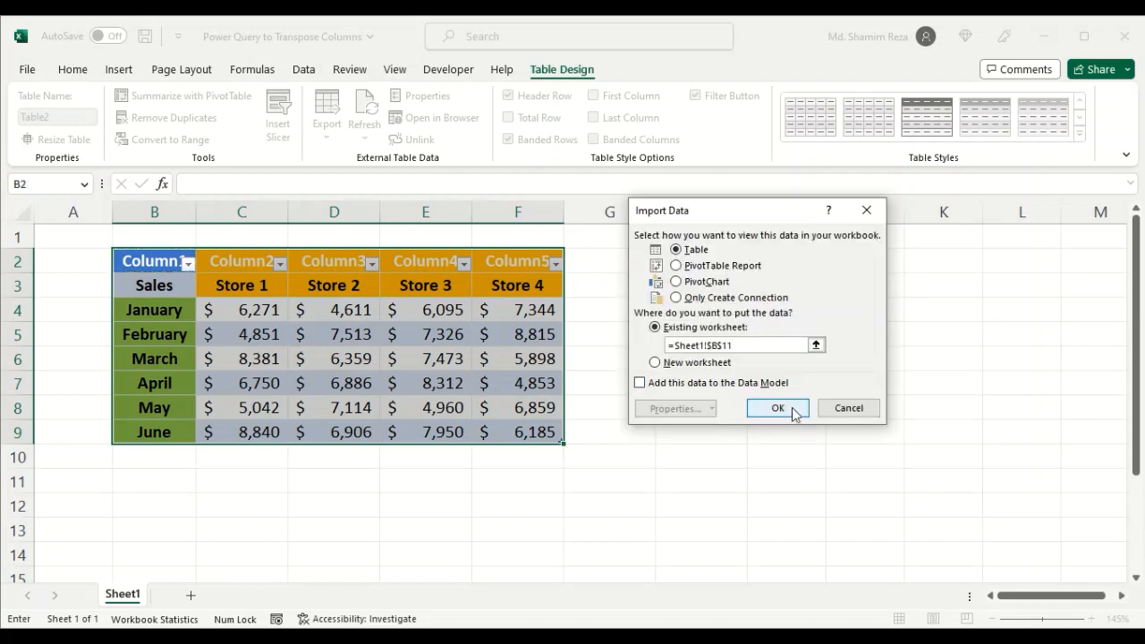
Step: Confirm Import Data to load the transposed query at Sheet1!$B$11
click(777, 408)
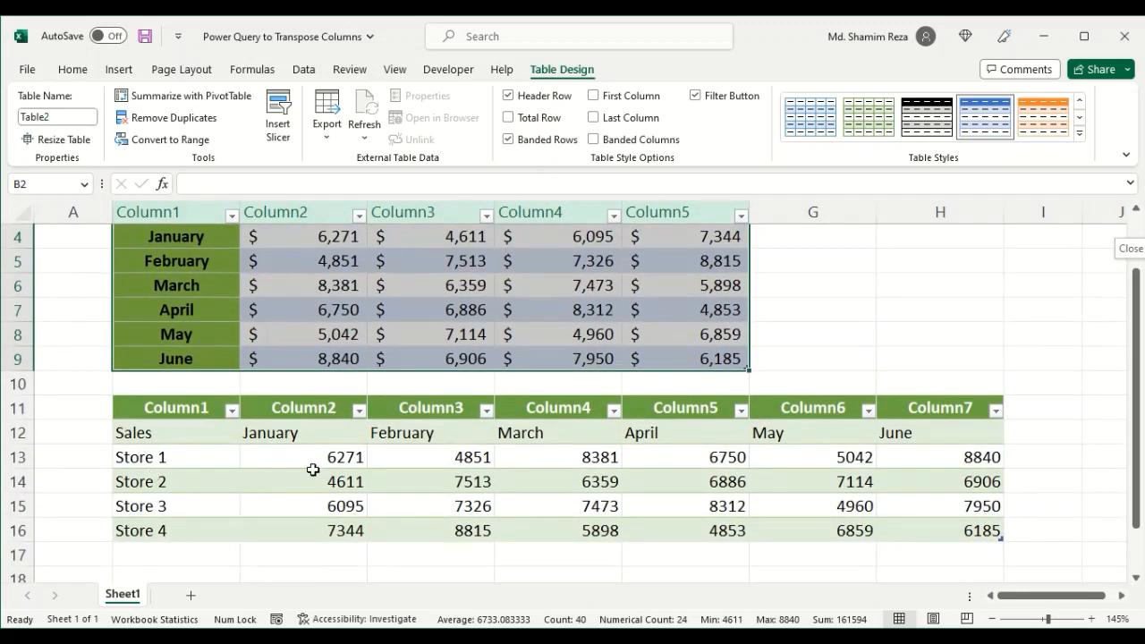
mouse_move(315, 434)
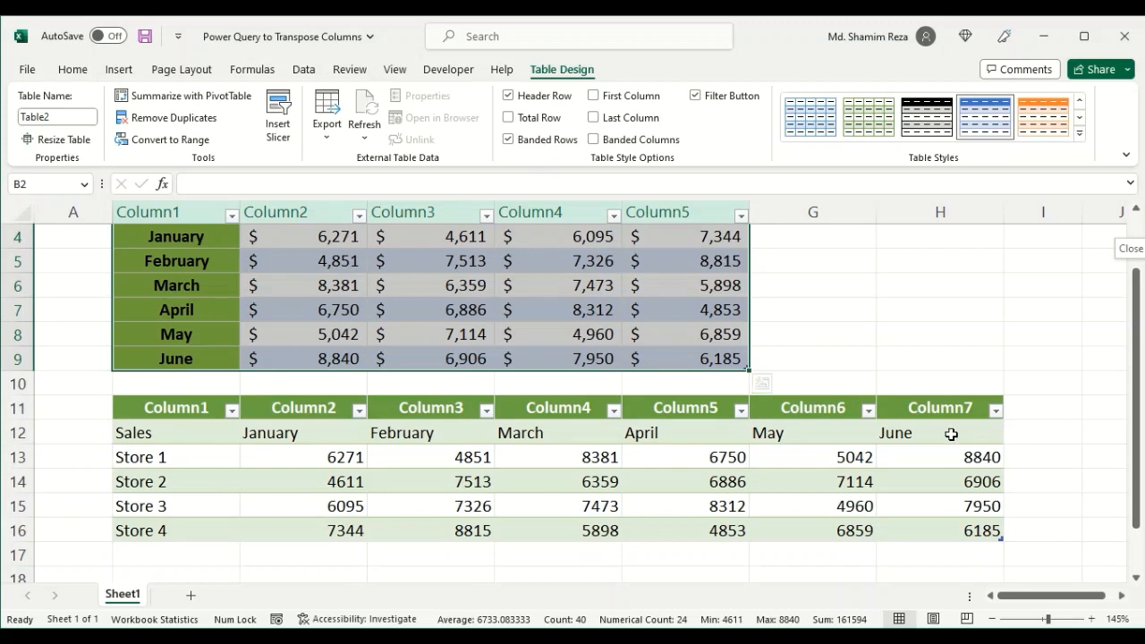
mouse_move(140, 535)
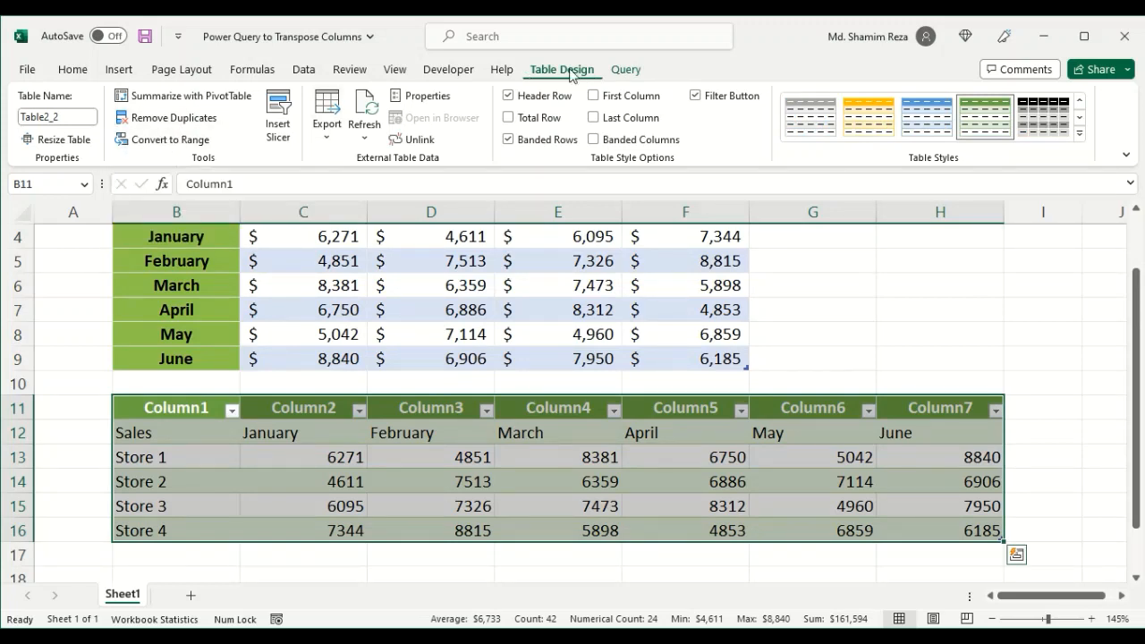
mouse_move(169, 139)
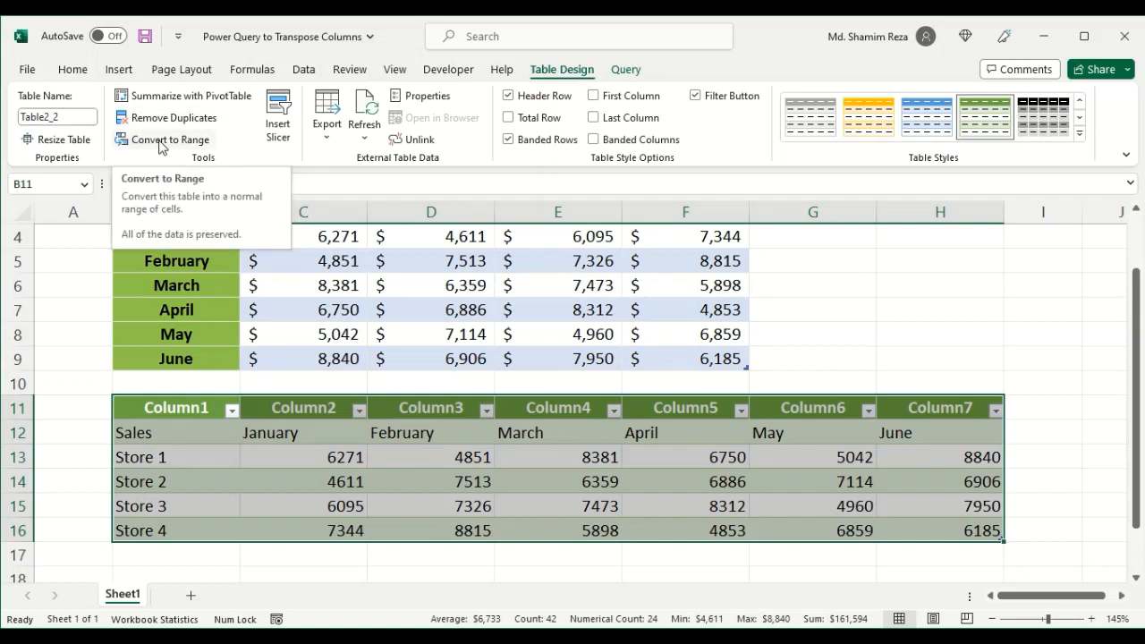
Step: Convert the loaded query table to a plain range, confirming removal of the query link
click(170, 139)
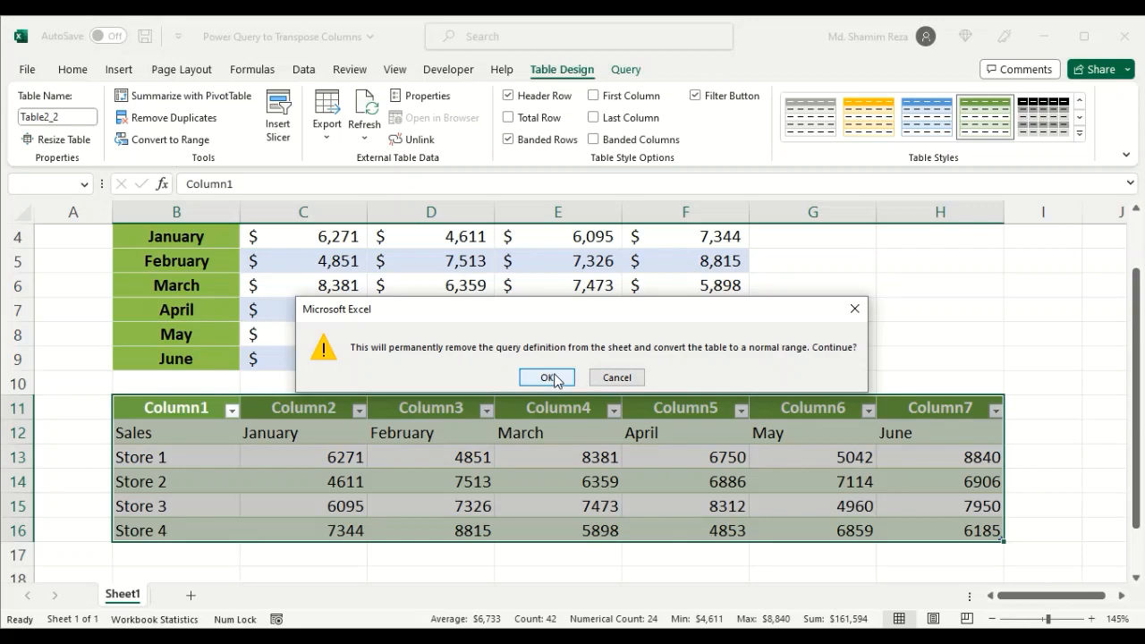
click(546, 377)
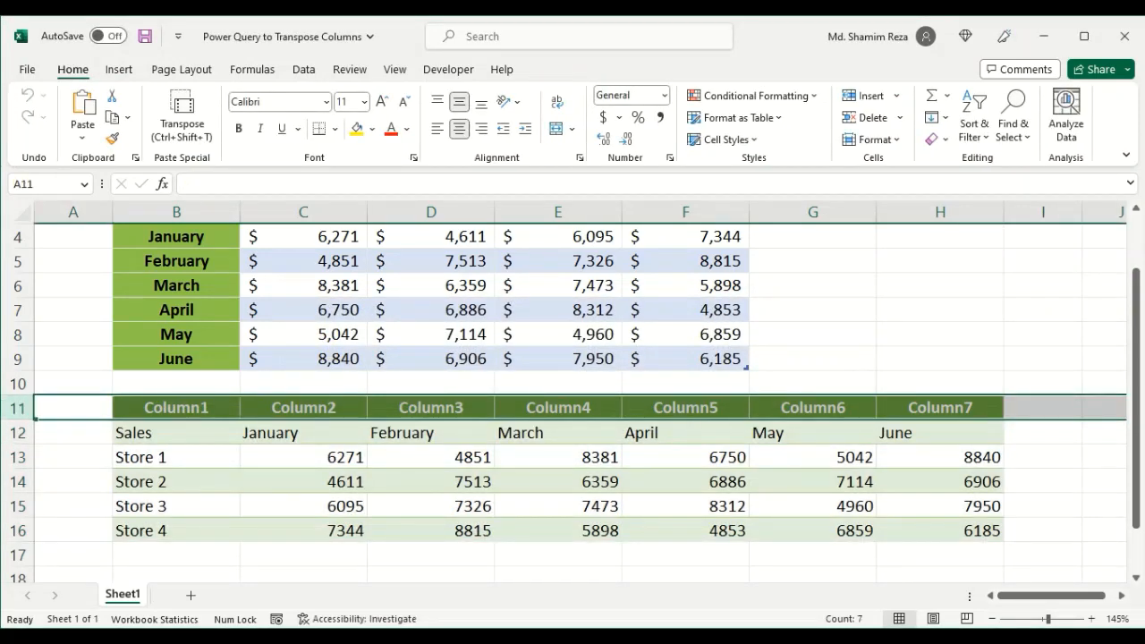
mouse_move(823, 407)
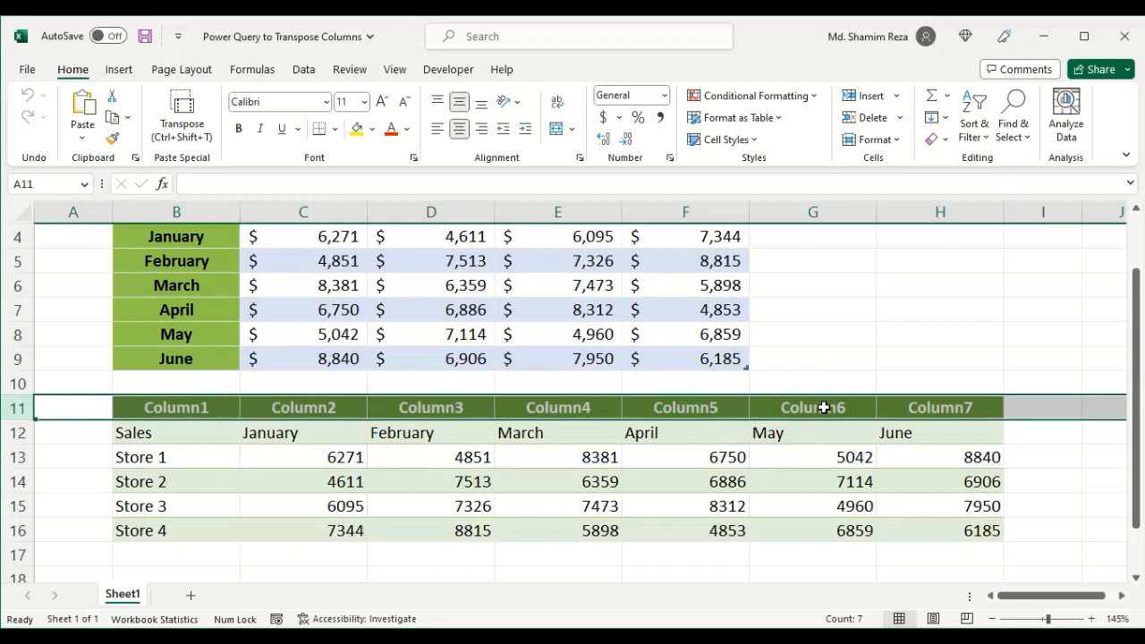
mouse_move(653, 402)
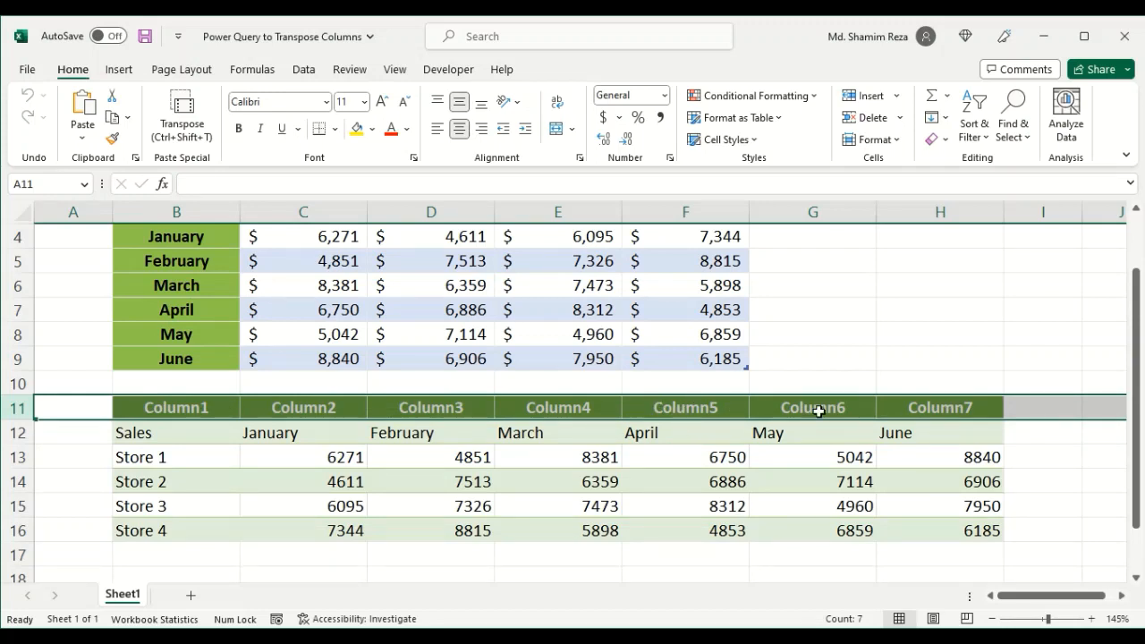
mouse_move(570, 407)
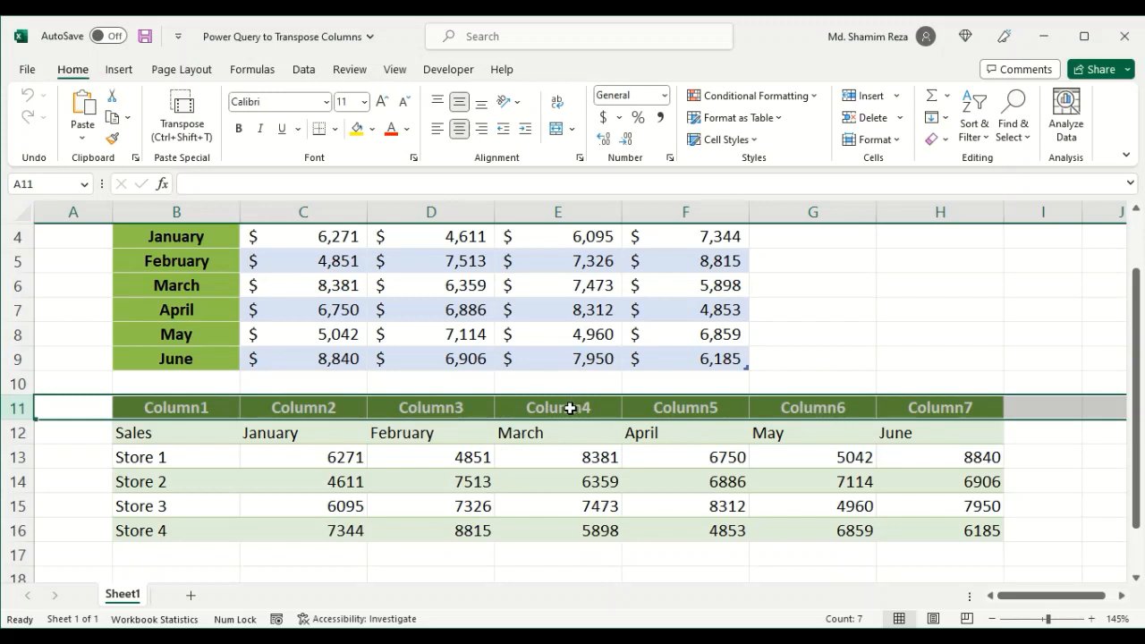
mouse_move(549, 409)
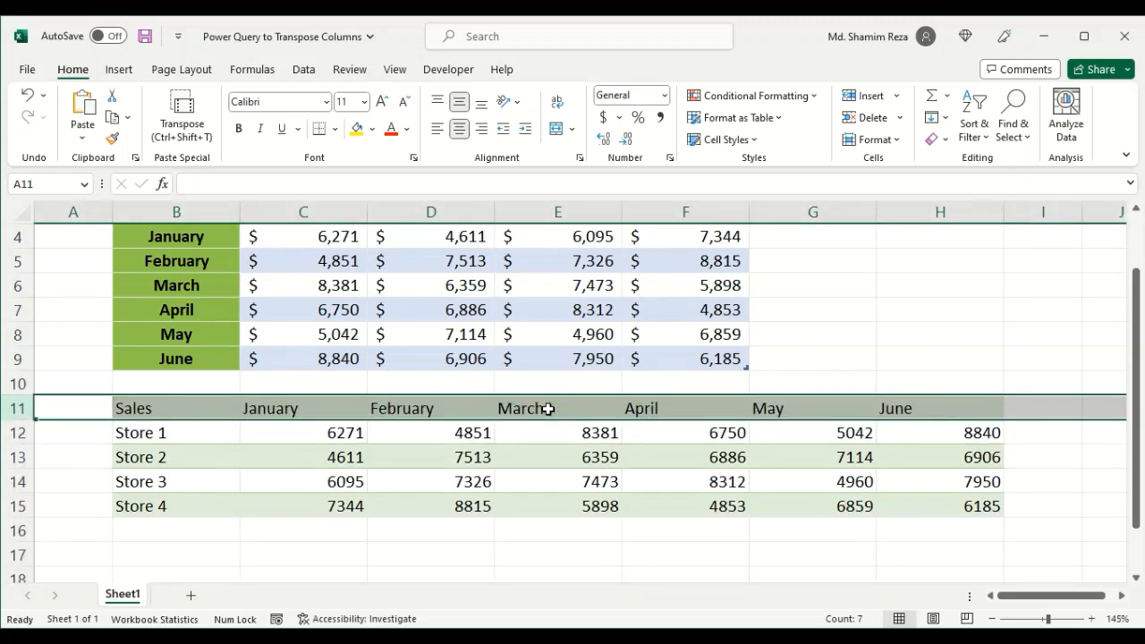
Step: Select the transposed range B11:H15 and bring up the Clear options
click(430, 482)
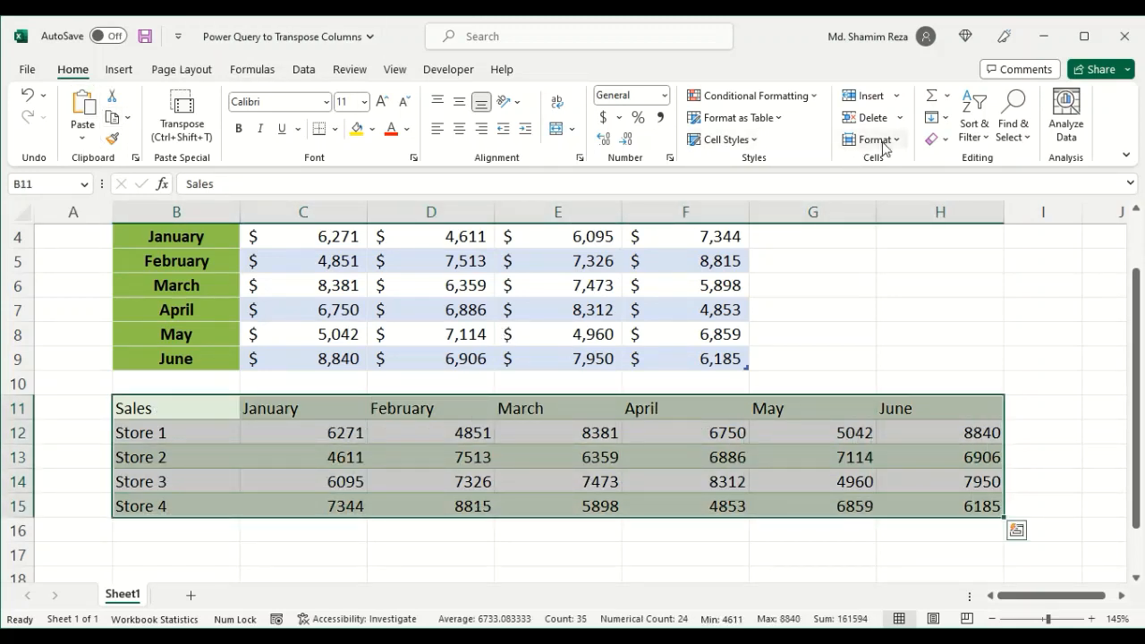
click(868, 139)
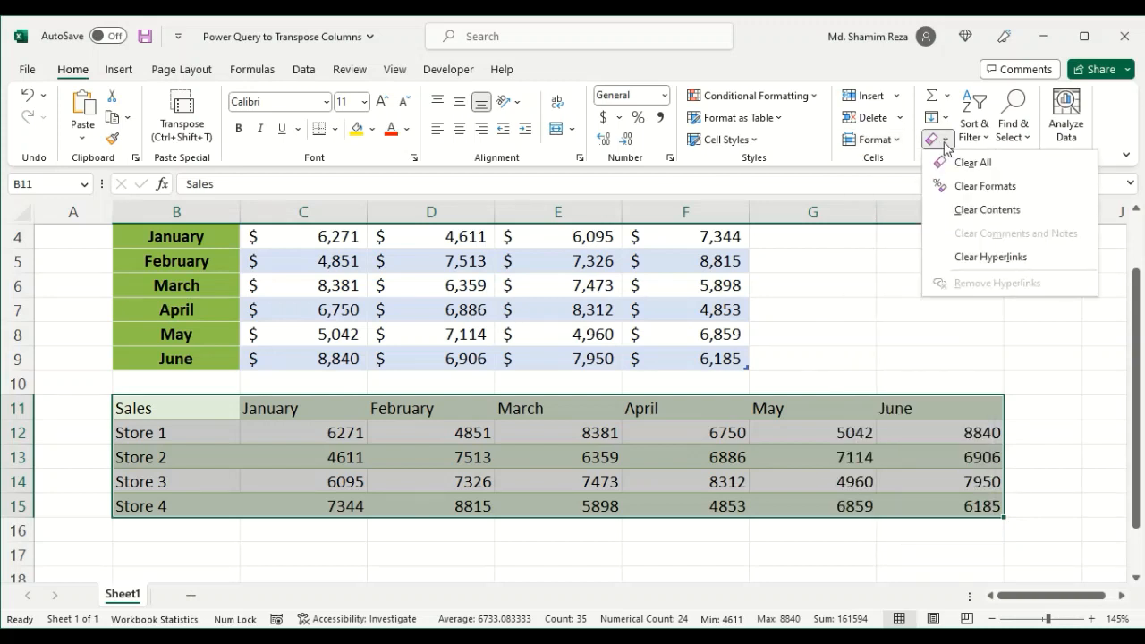
mouse_move(985, 185)
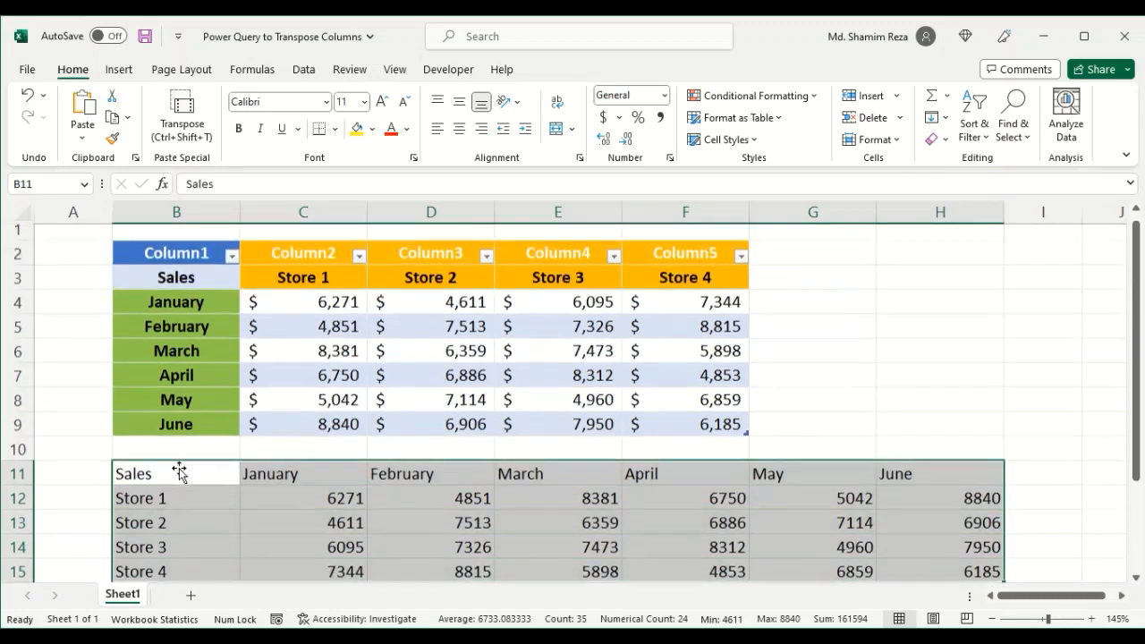
Step: Copy the original sales table's formatting to apply onto B11:H15
click(175, 333)
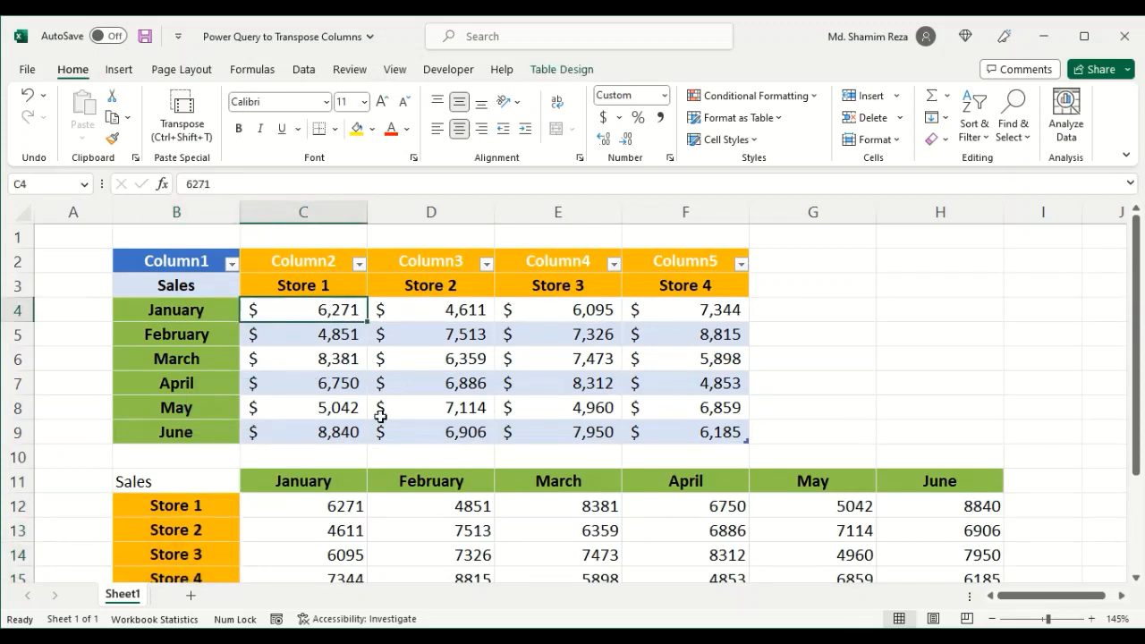
mouse_move(300, 161)
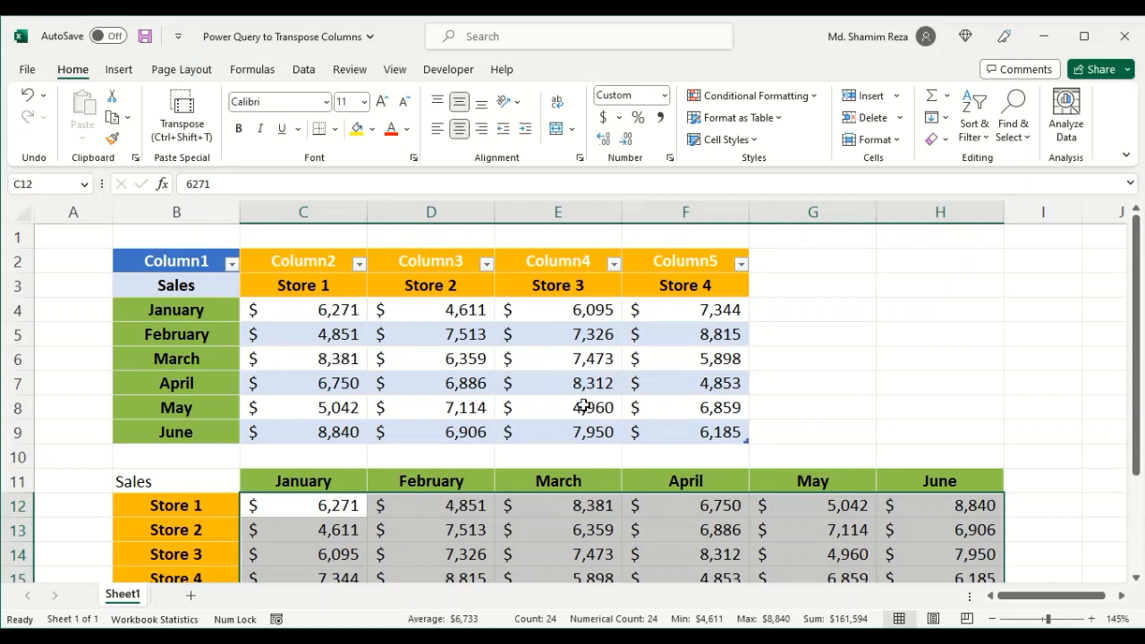
scroll(down, 3)
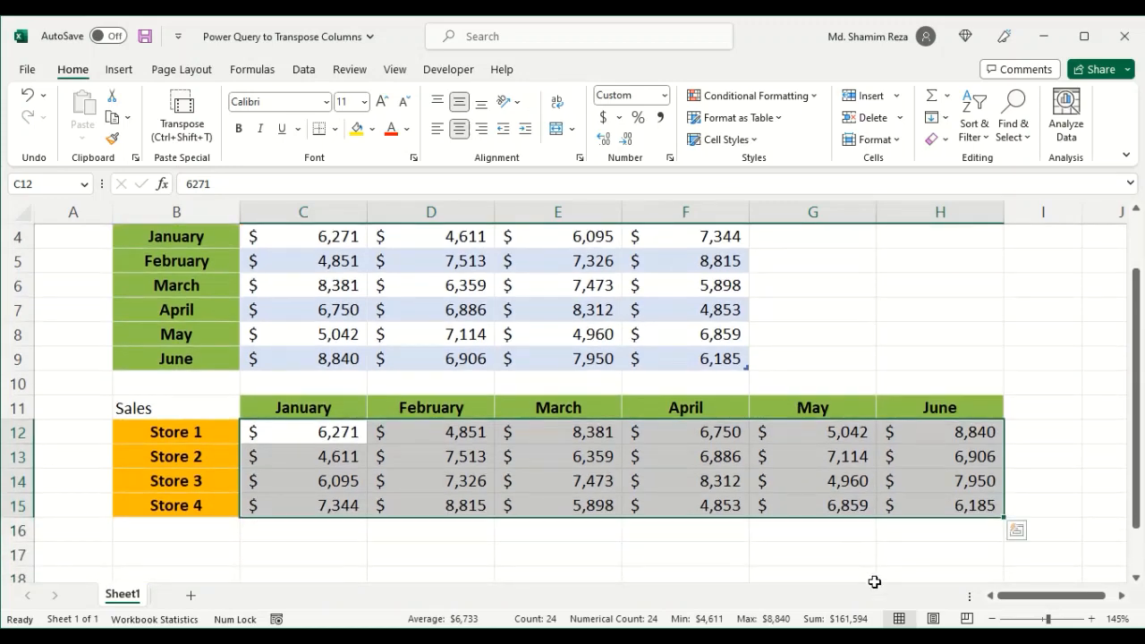
mouse_move(982, 326)
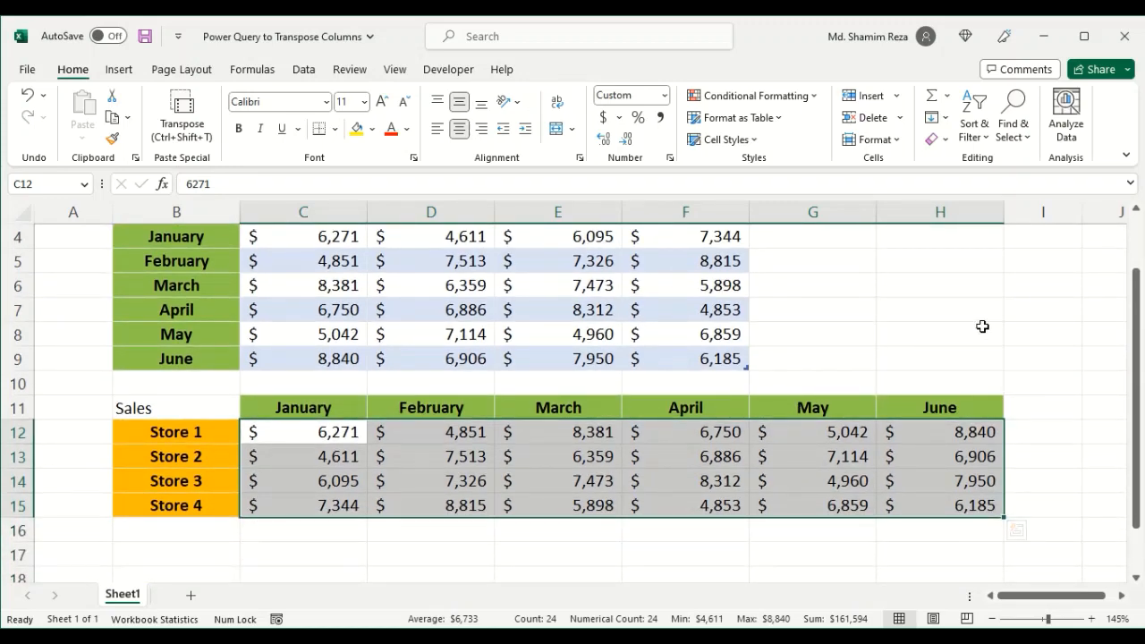